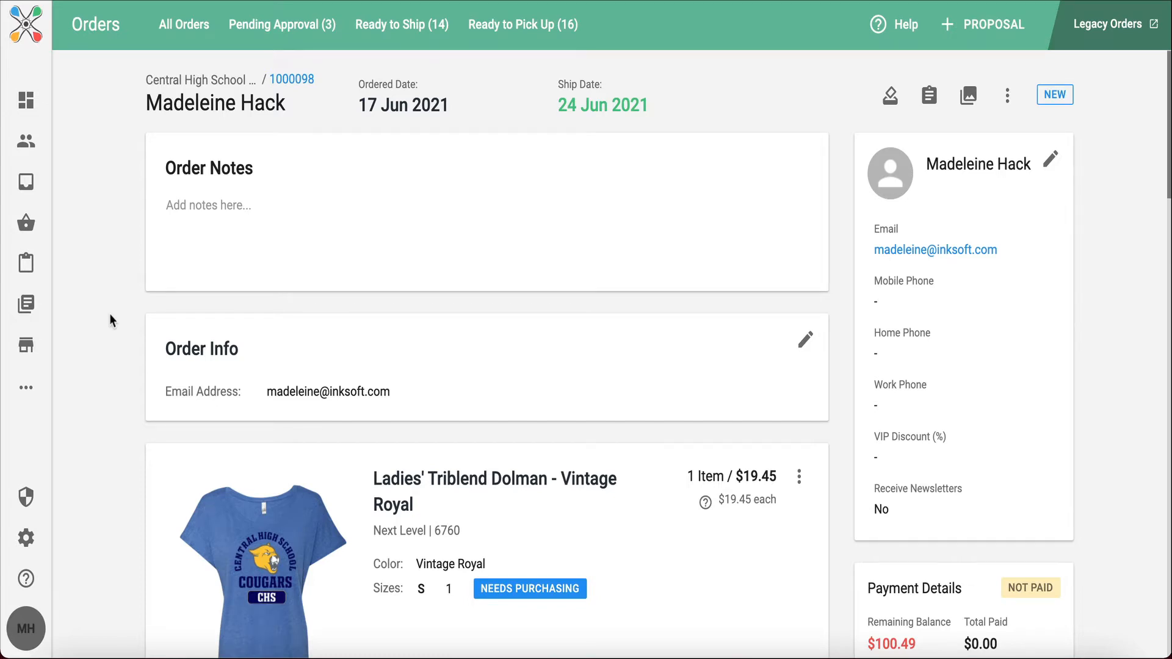
Scroll down the order and follow the dolman item's NEEDS PURCHASING badge to the purchasing list
scroll("down", 3)
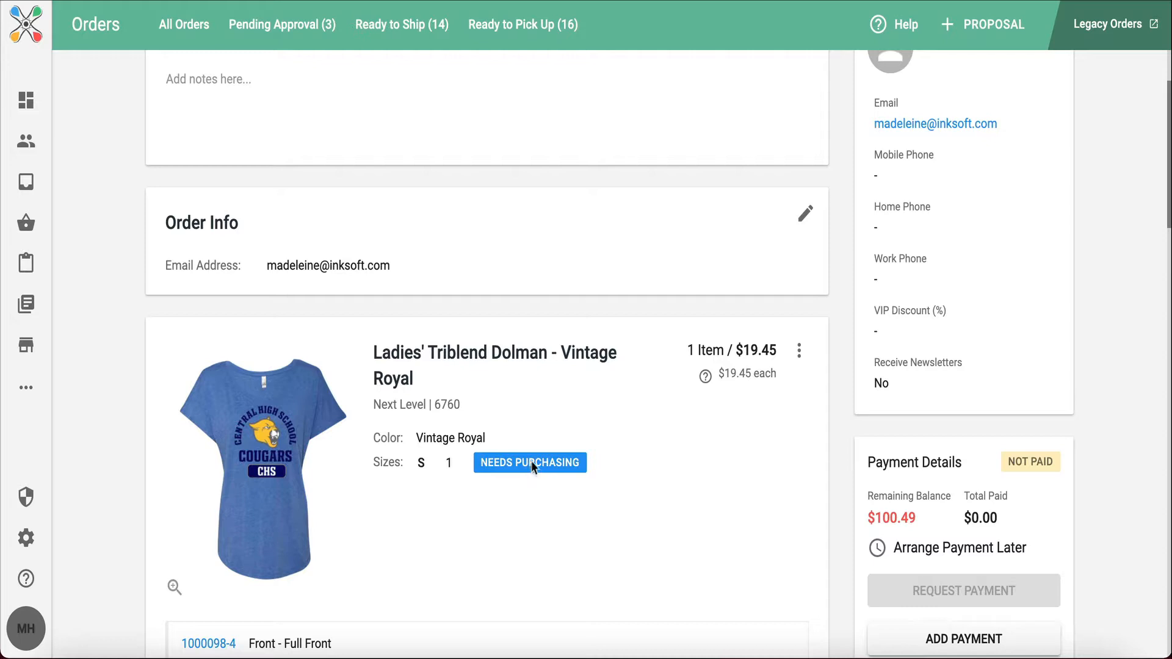
left_click(529, 462)
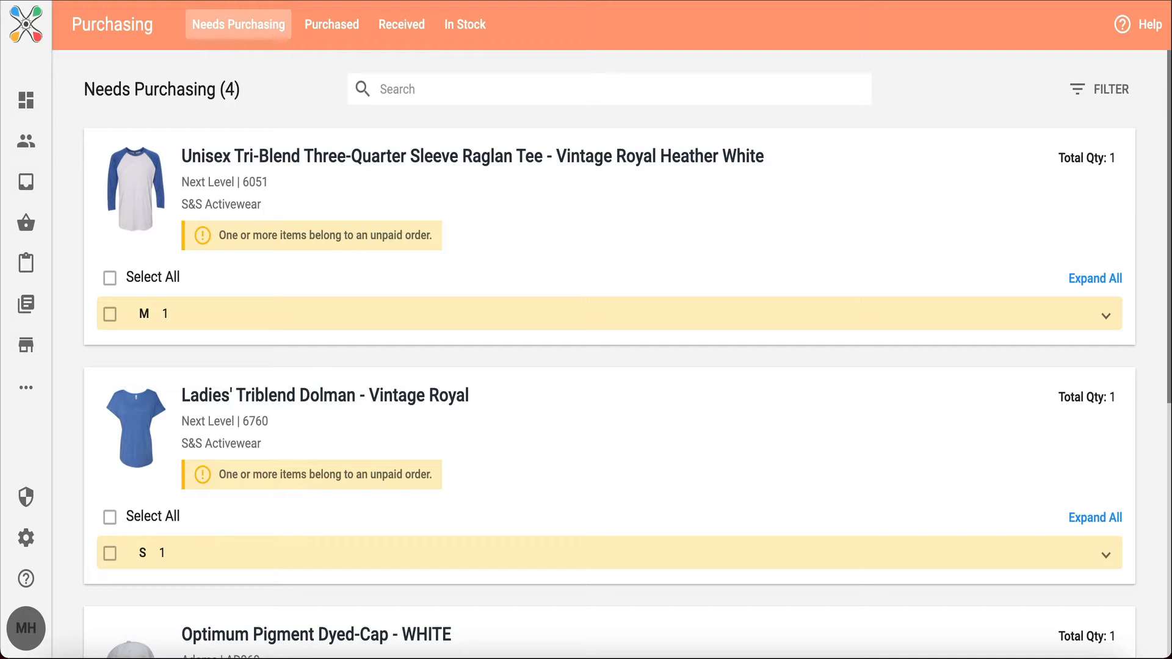
mouse_move(63, 260)
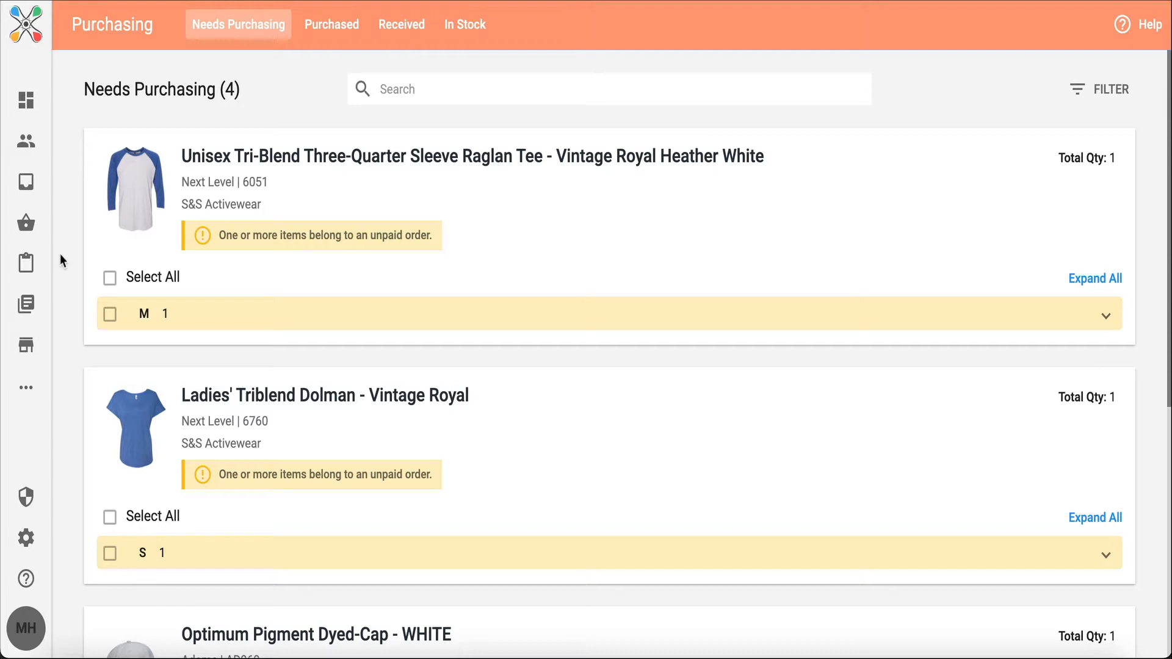
scroll("down", 3)
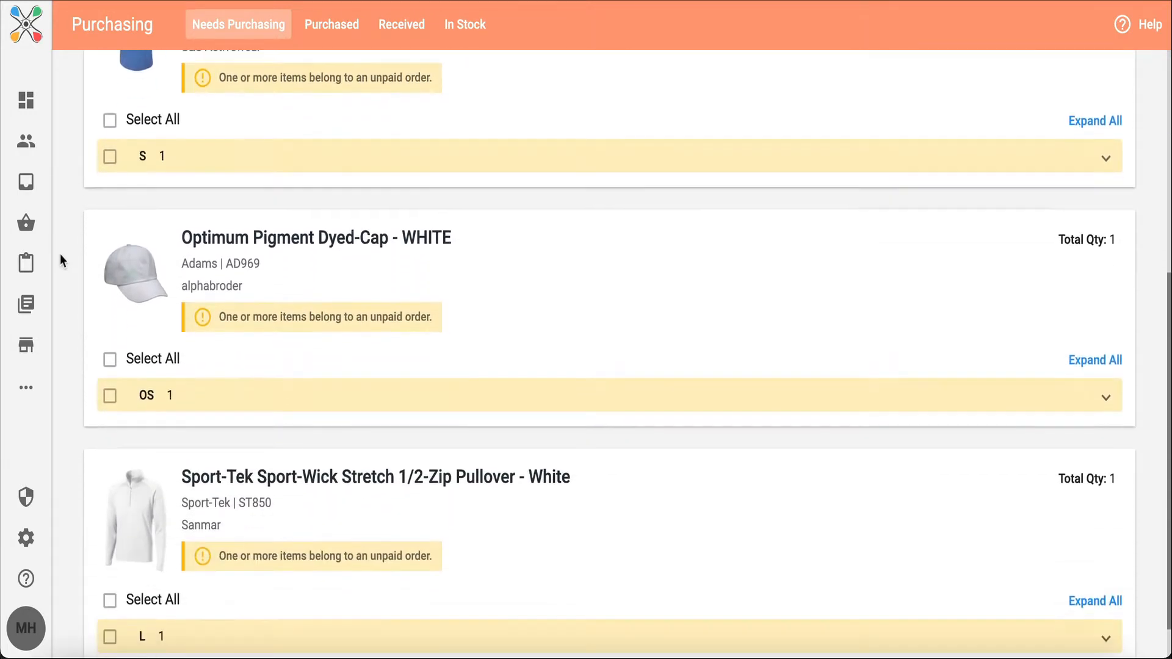
scroll("down", 3)
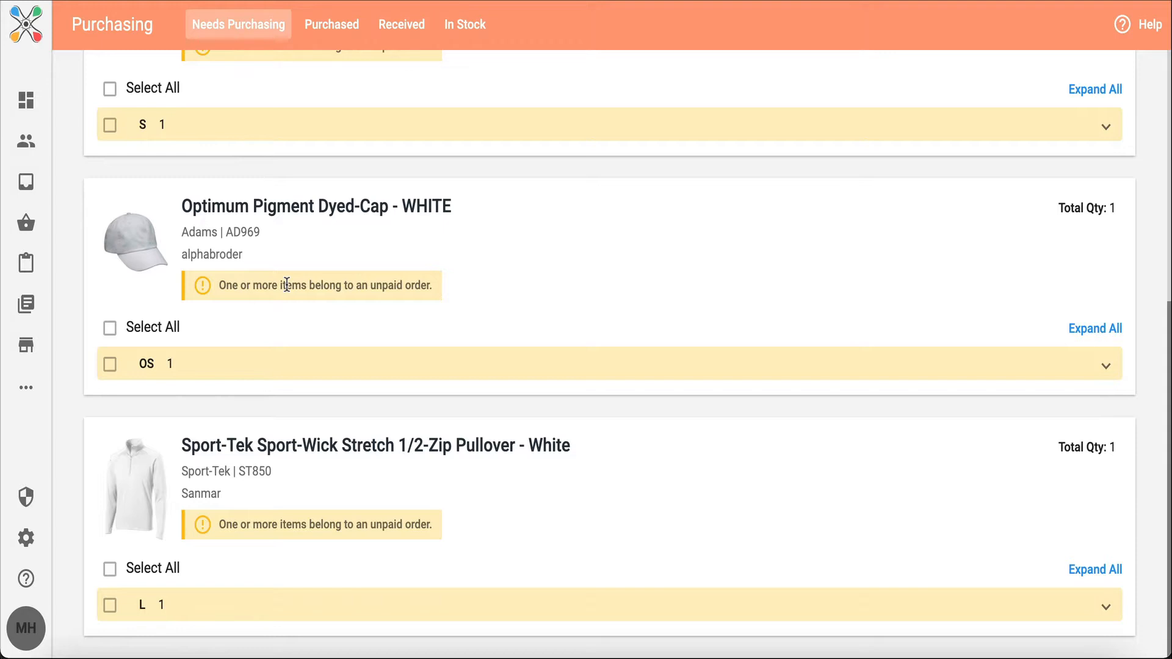
scroll("up", 3)
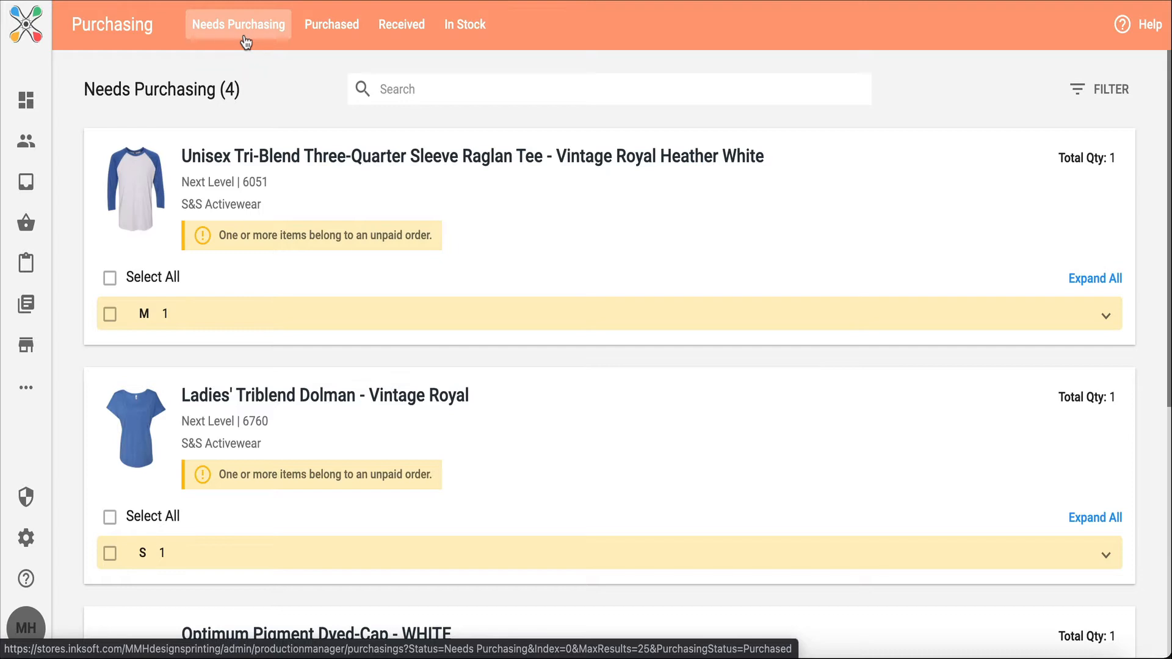
mouse_move(240, 30)
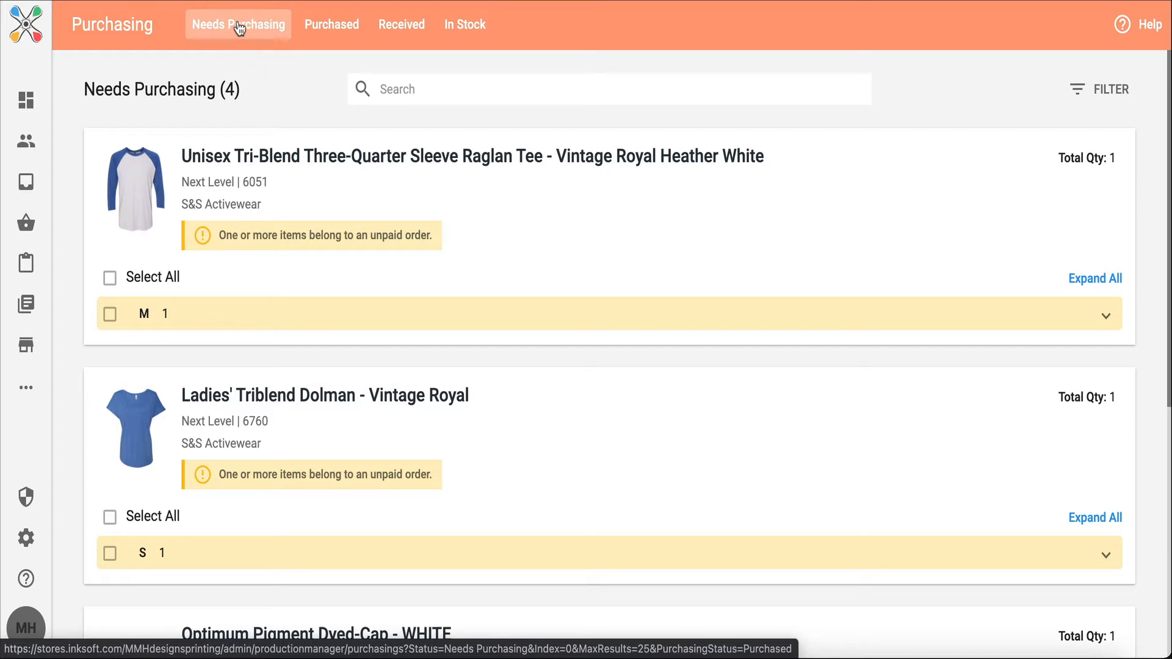
mouse_move(254, 46)
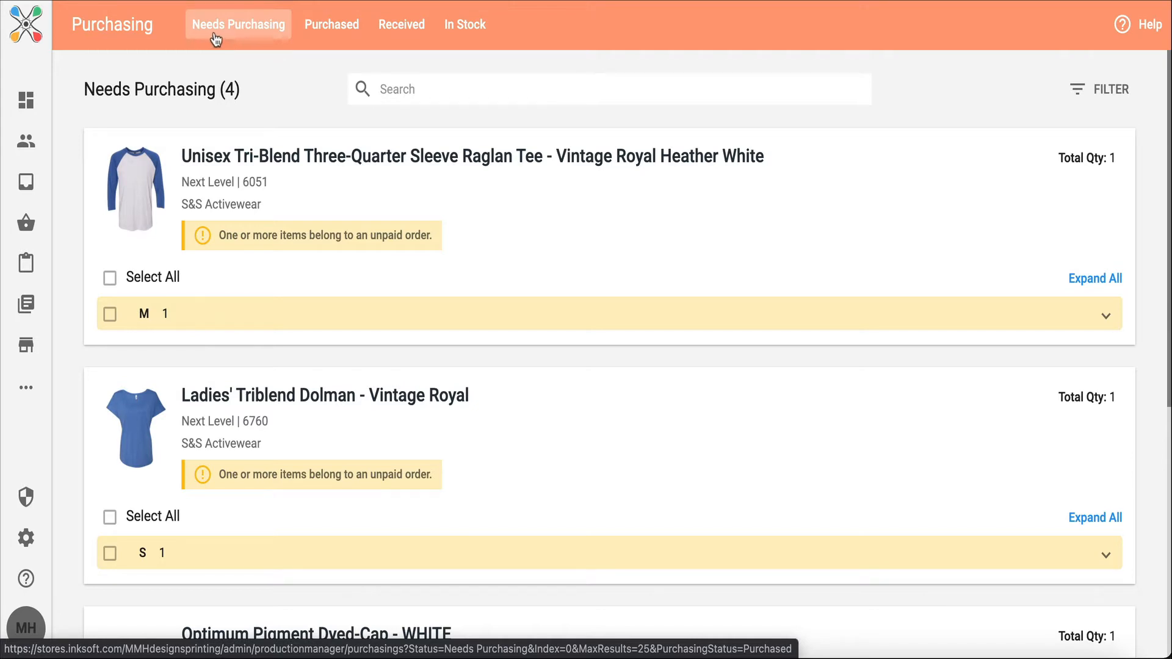
left_click(400, 25)
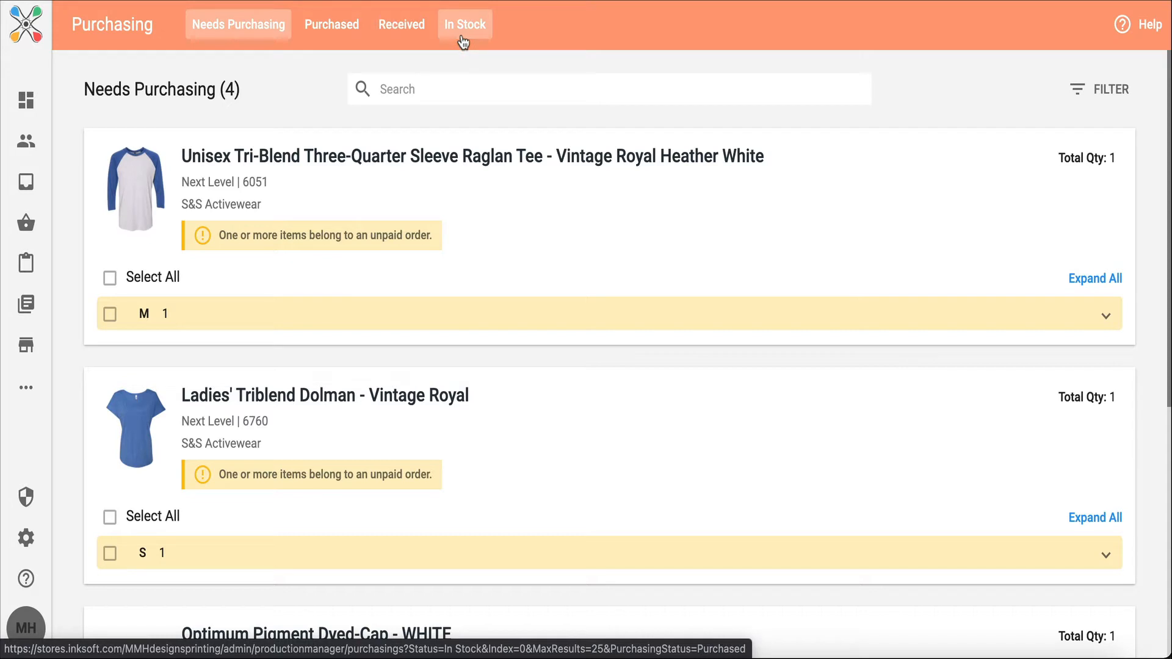
mouse_move(271, 90)
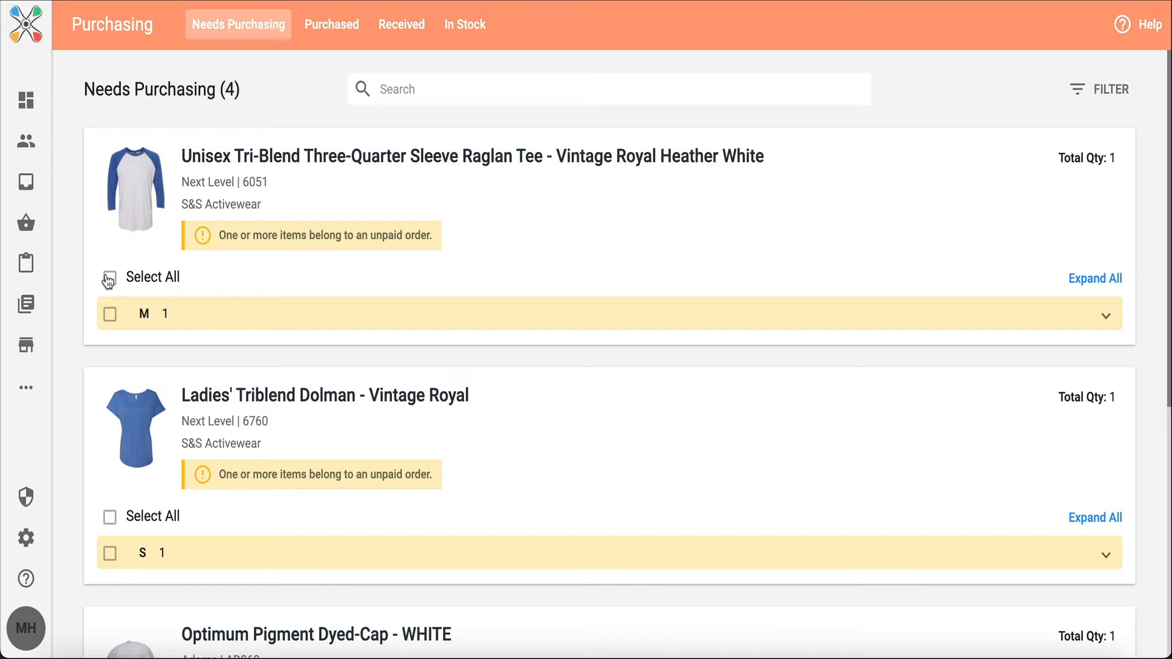
Select all sizes of the raglan tee and the Ladies' Triblend Dolman
left_click(109, 277)
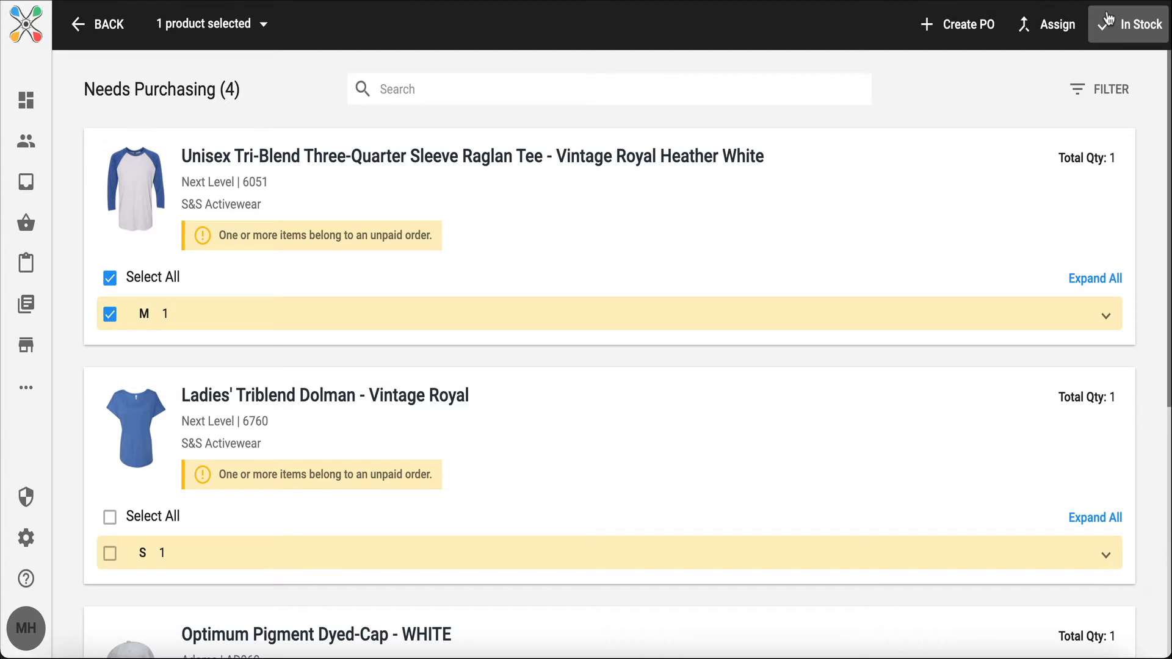
mouse_move(578, 166)
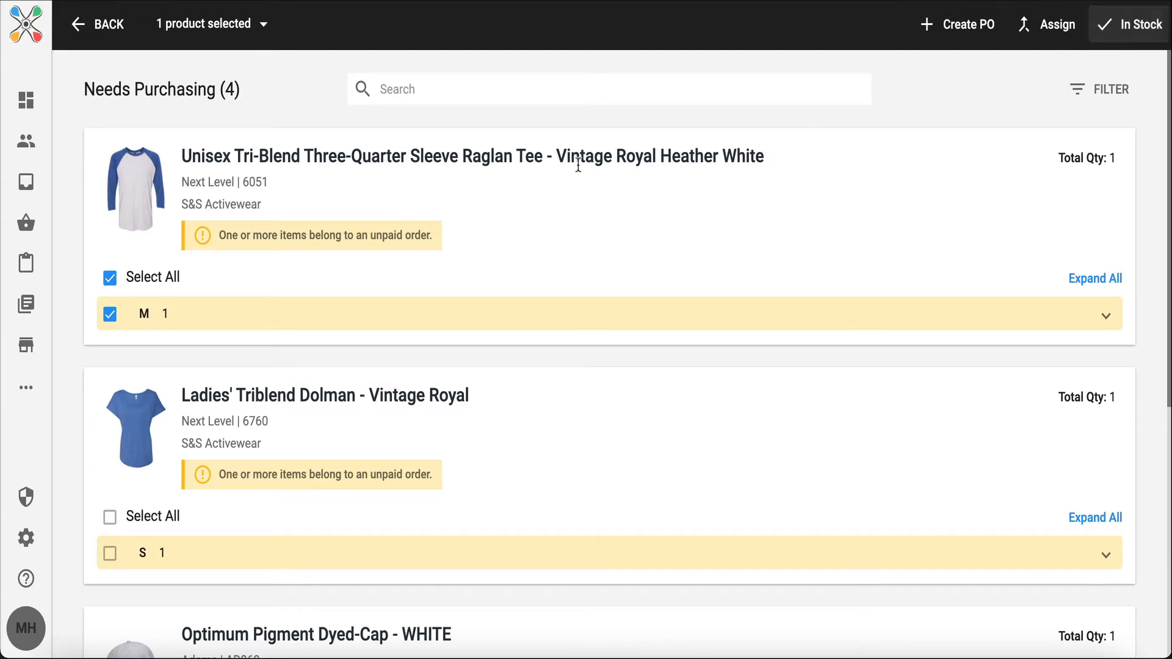
left_click(109, 277)
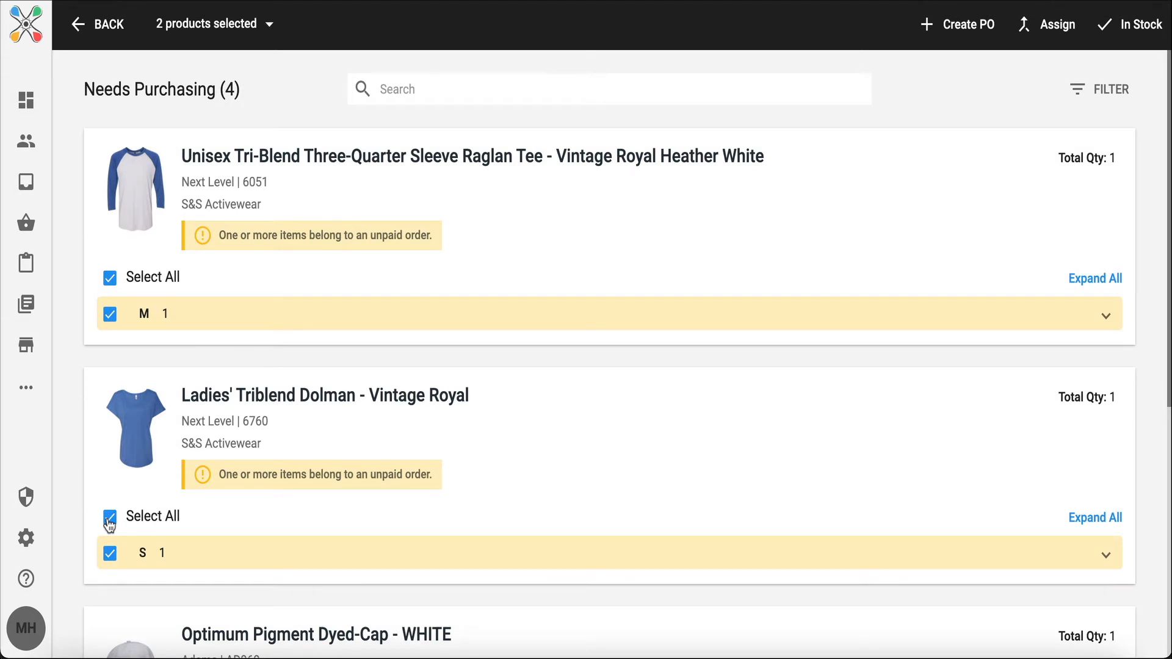
mouse_move(614, 271)
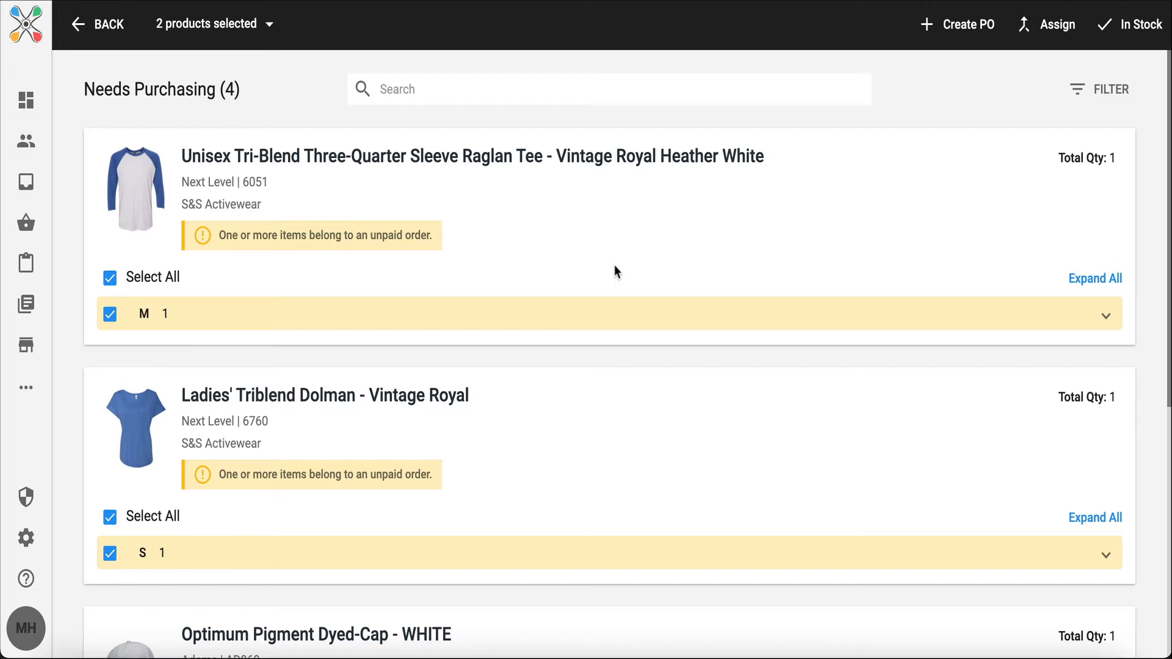
mouse_move(786, 133)
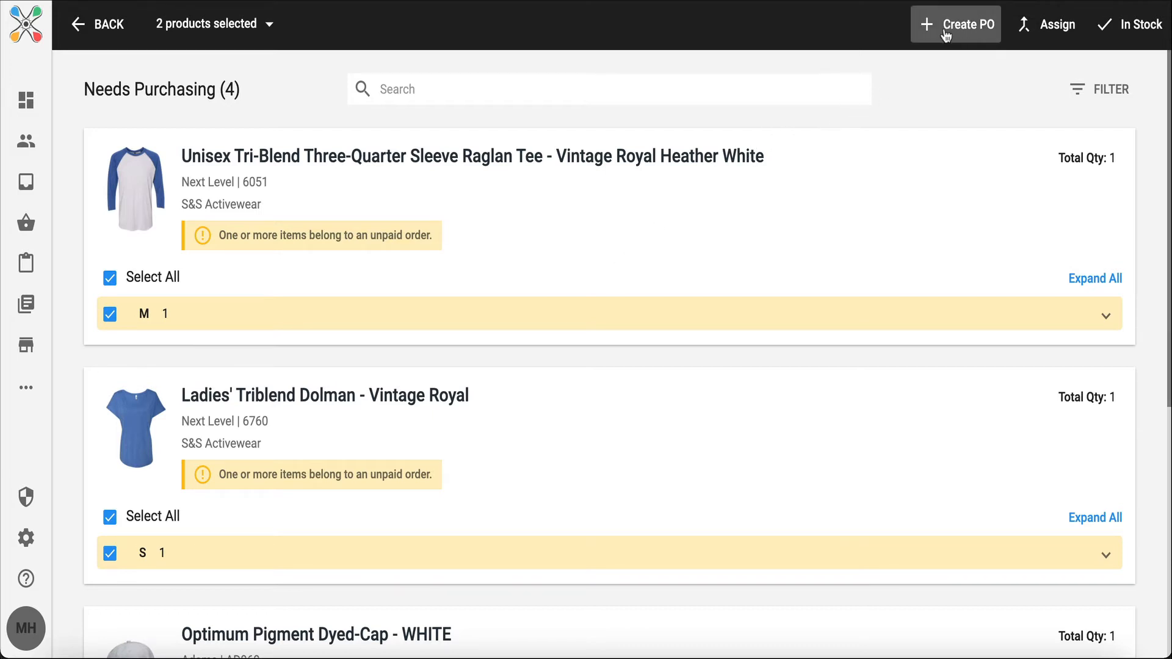
mouse_move(1046, 24)
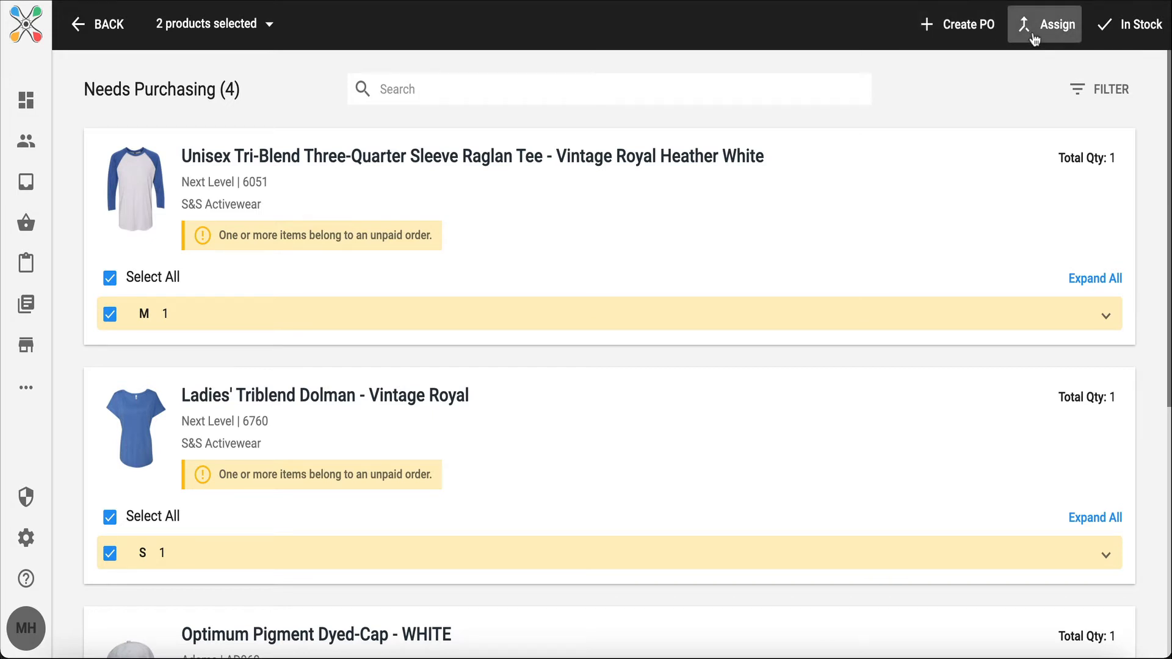
mouse_move(1136, 24)
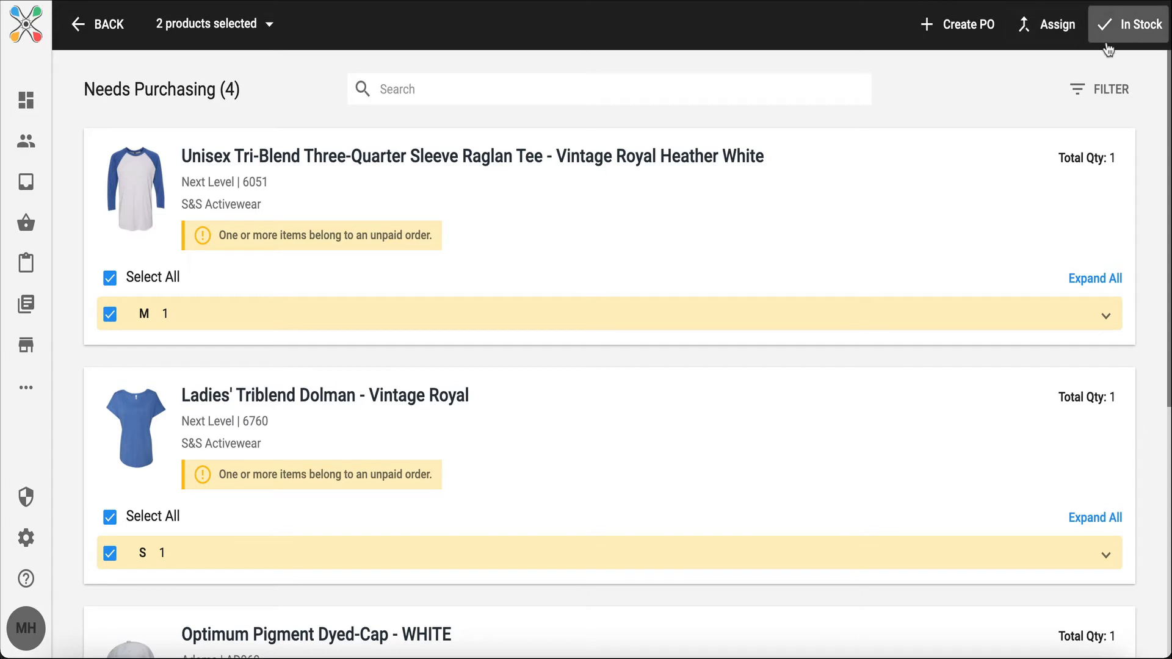
Create a purchase order with S&S Activewear as supplier for the two selected products
left_click(967, 23)
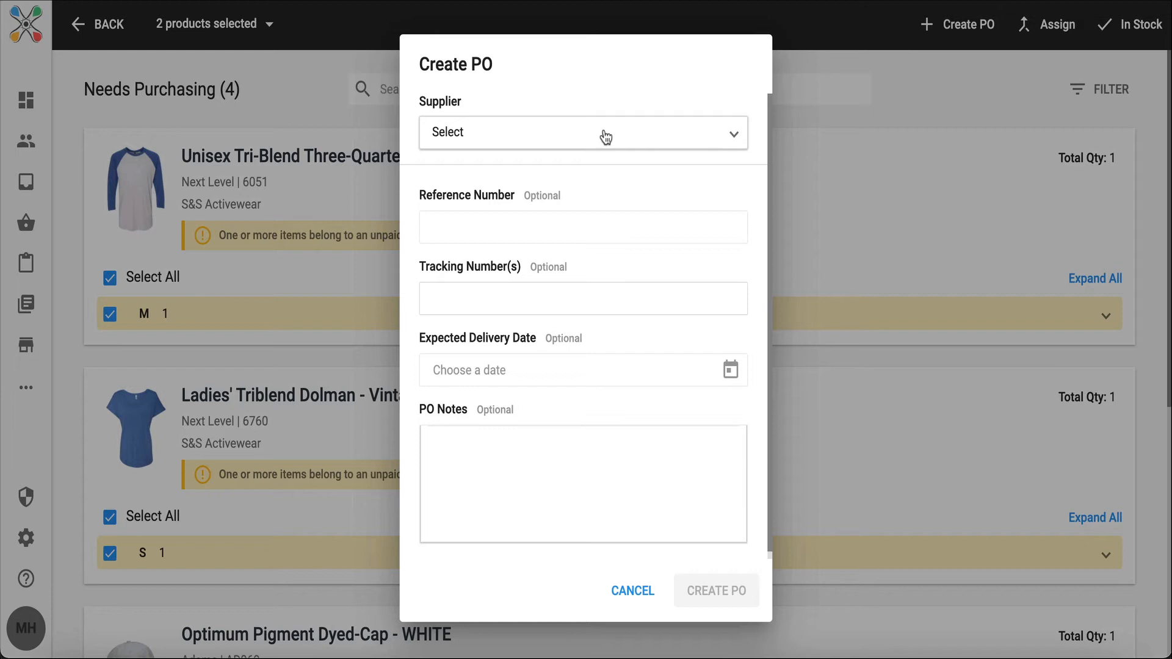
left_click(583, 132)
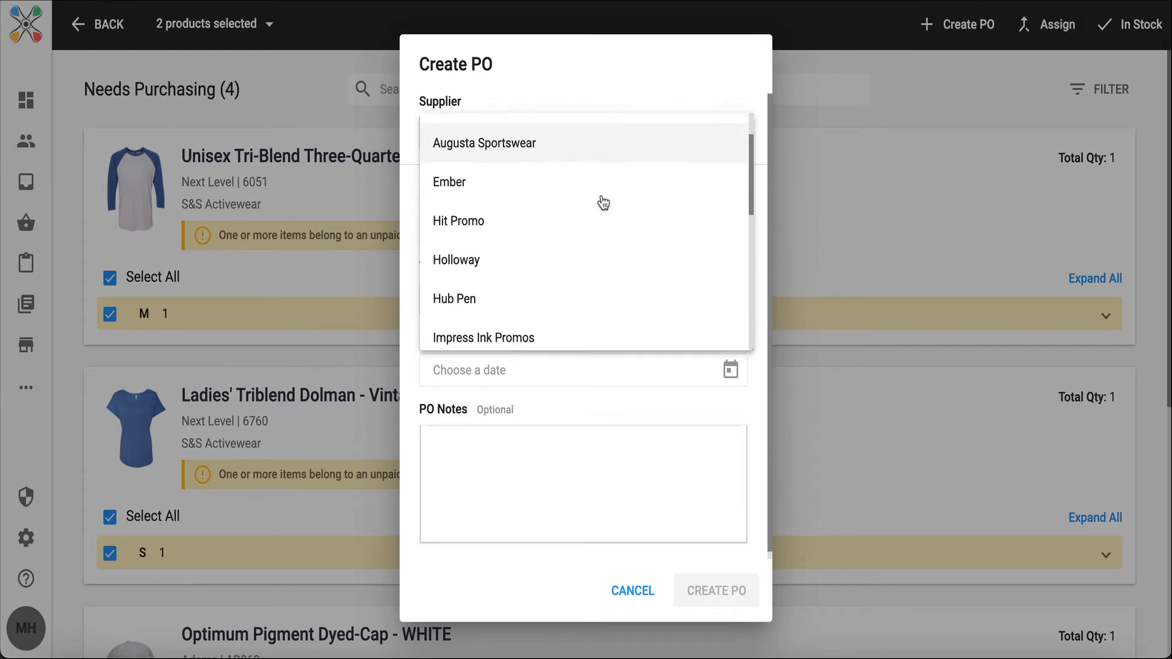
scroll("down", 3)
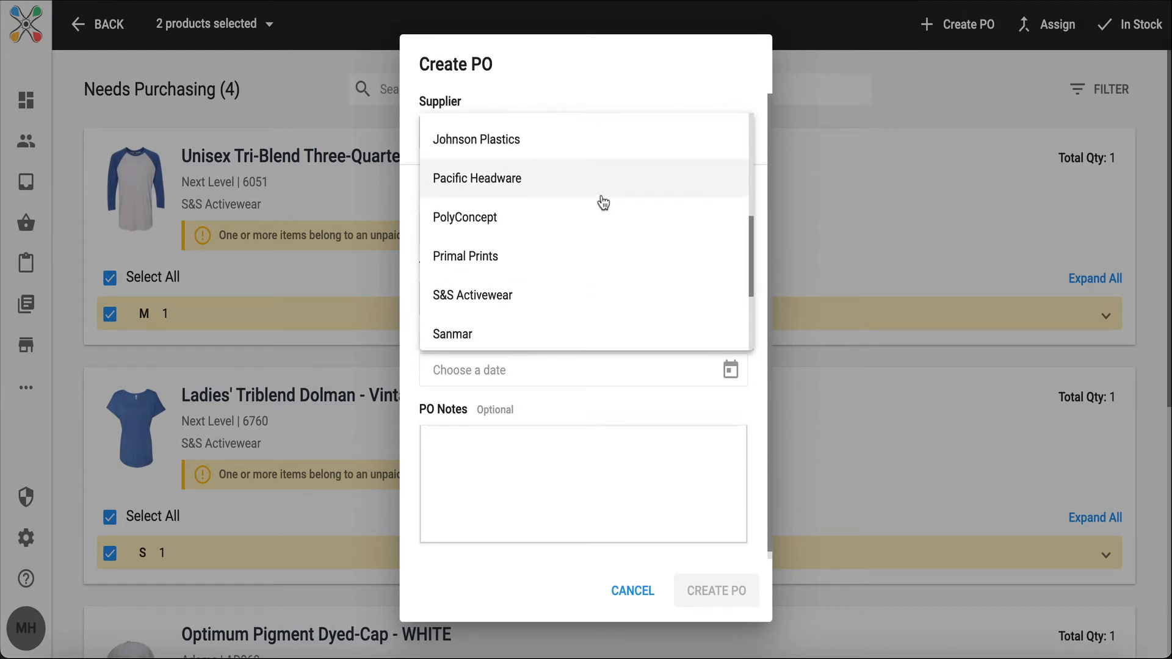
scroll("down", 3)
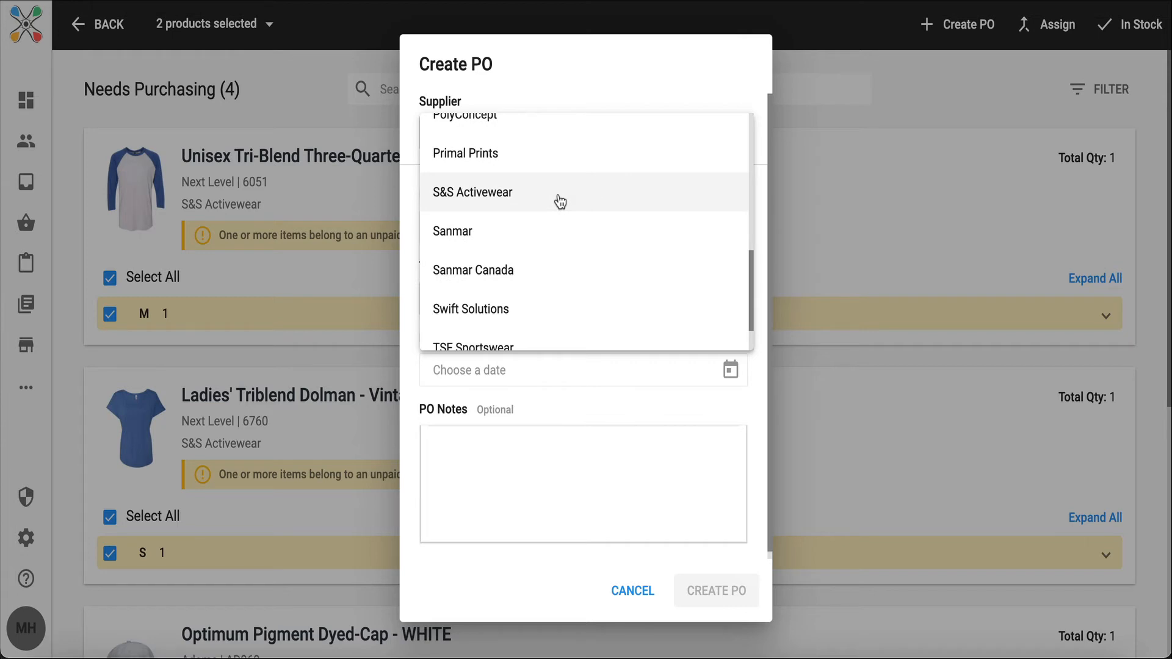
left_click(472, 192)
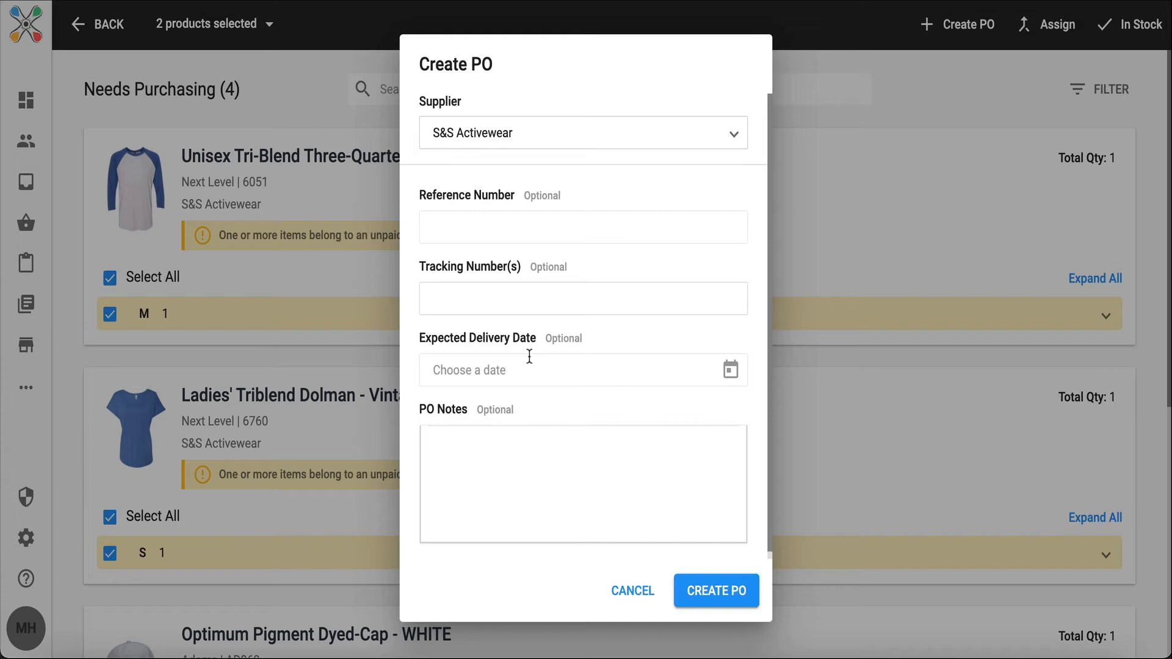
mouse_move(503, 445)
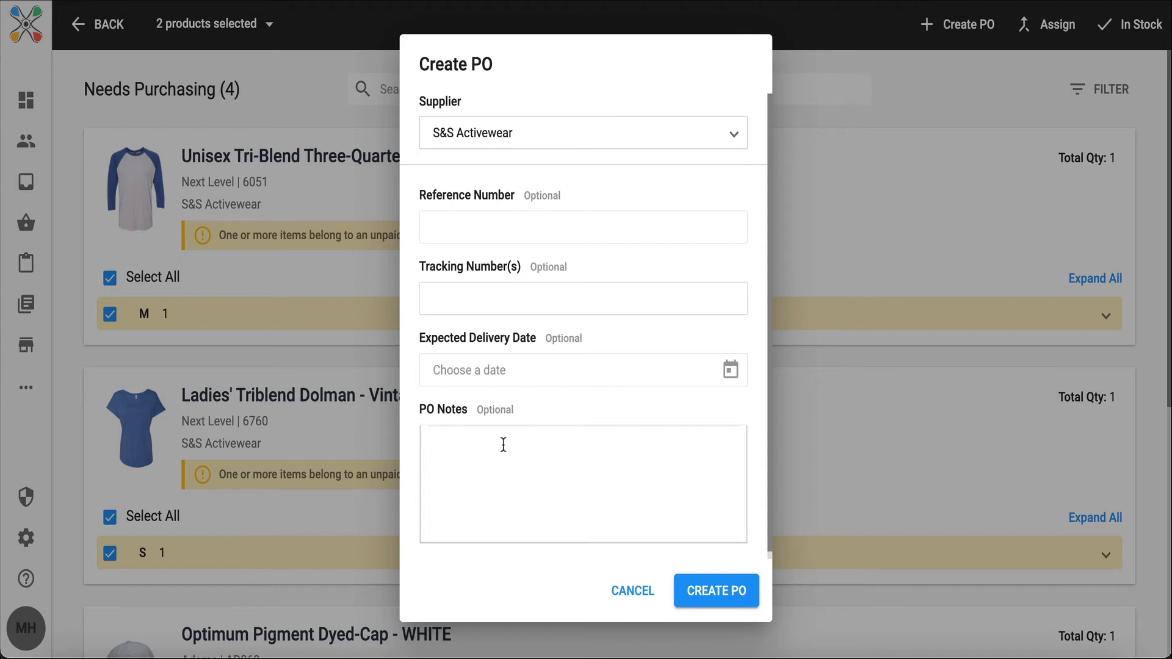
mouse_move(387, 364)
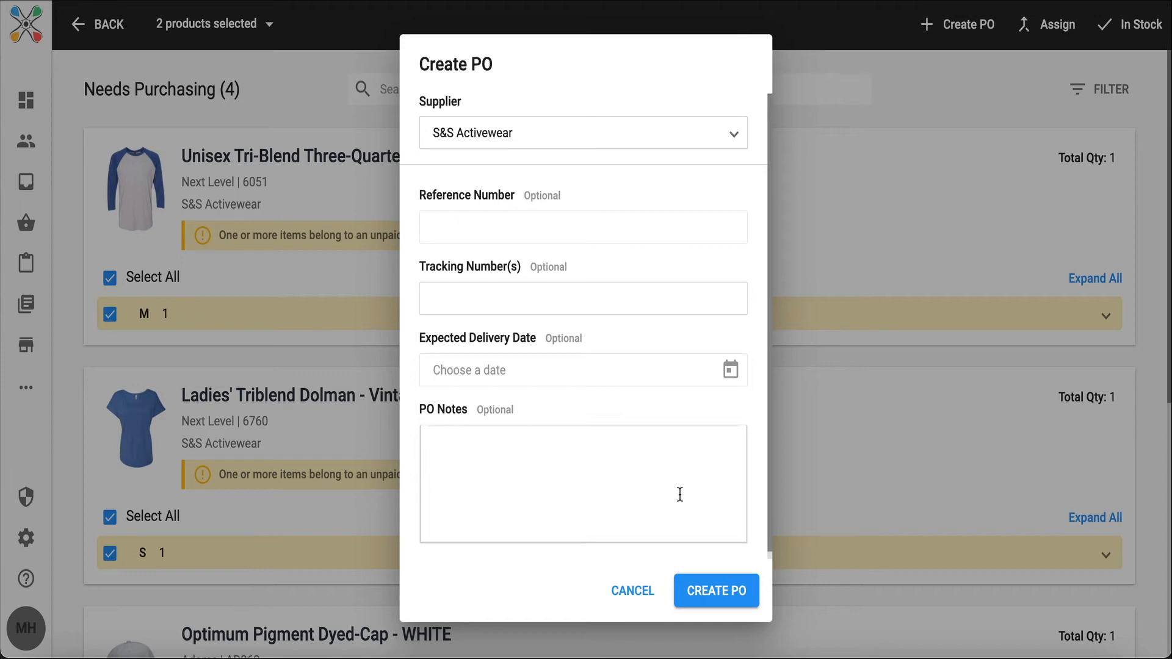
left_click(714, 590)
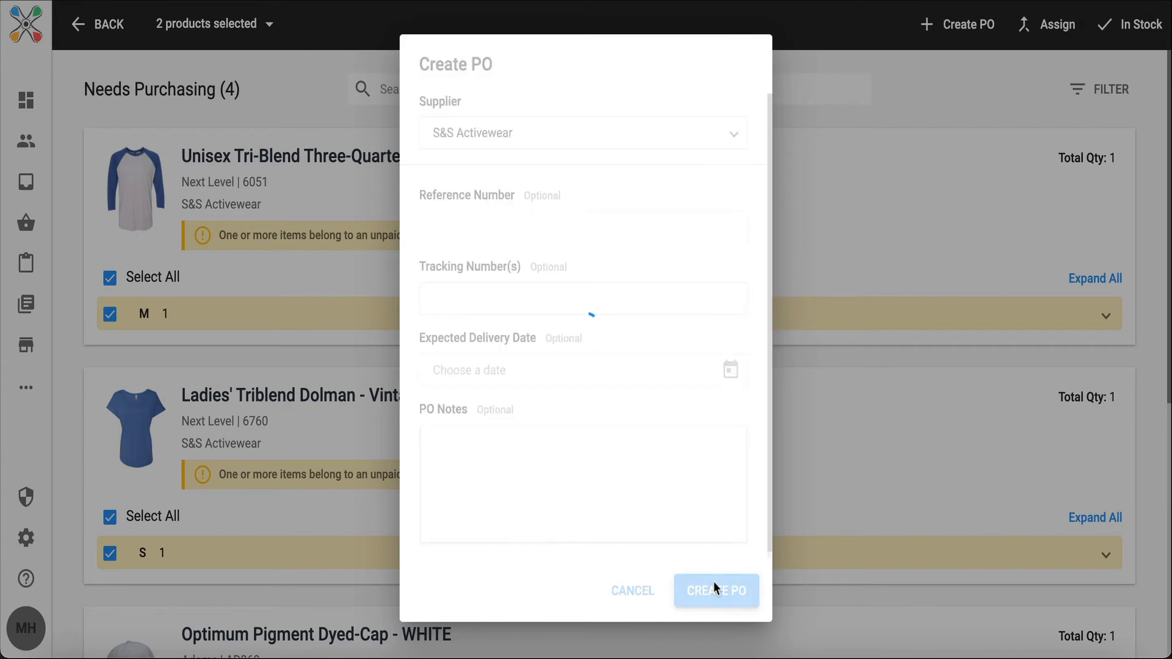
Confirm PO creation, leaving the dyed cap and Sport-Tek pullover needing purchasing
left_click(716, 590)
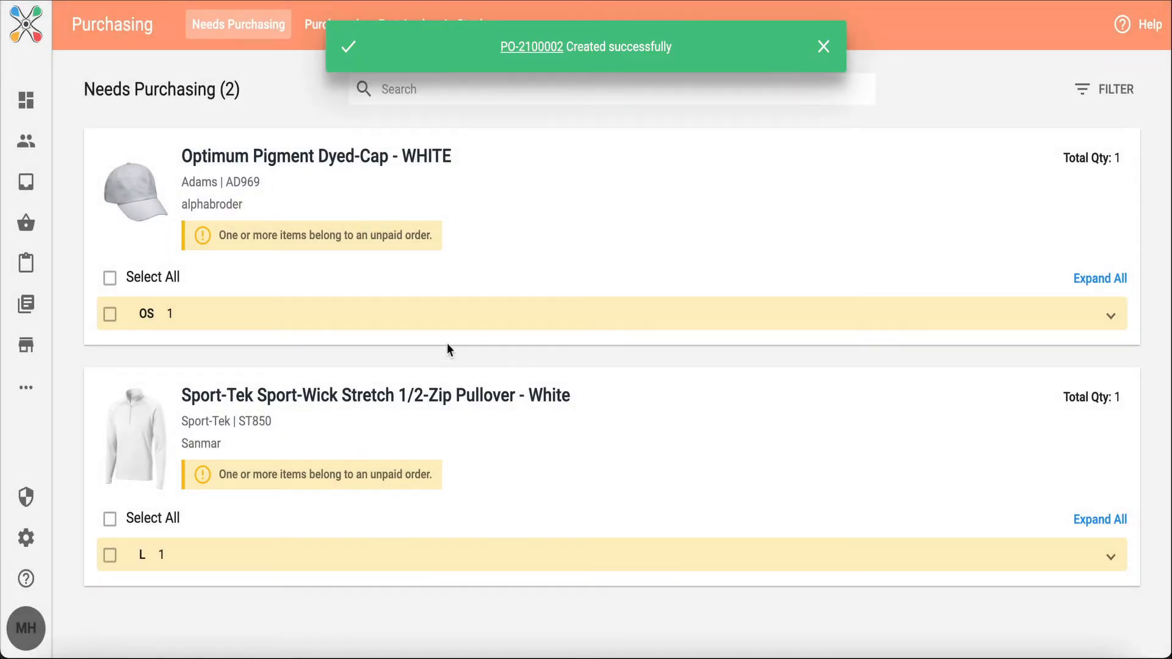
mouse_move(804, 148)
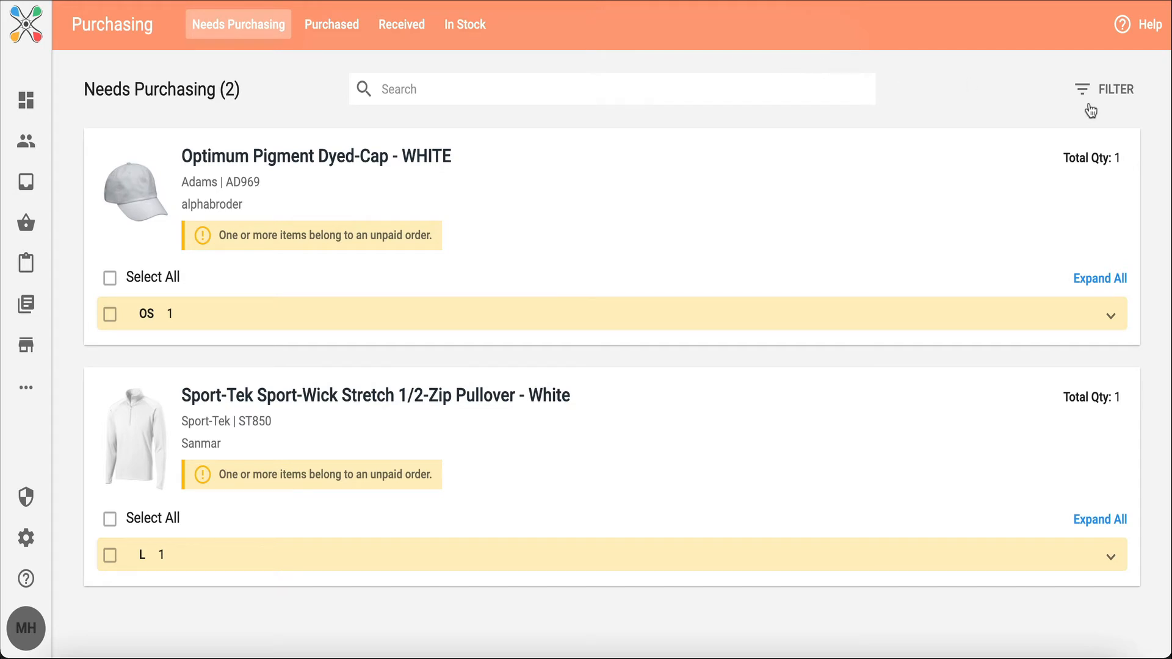
Open the FILTER options on the Needs Purchasing list
left_click(1113, 89)
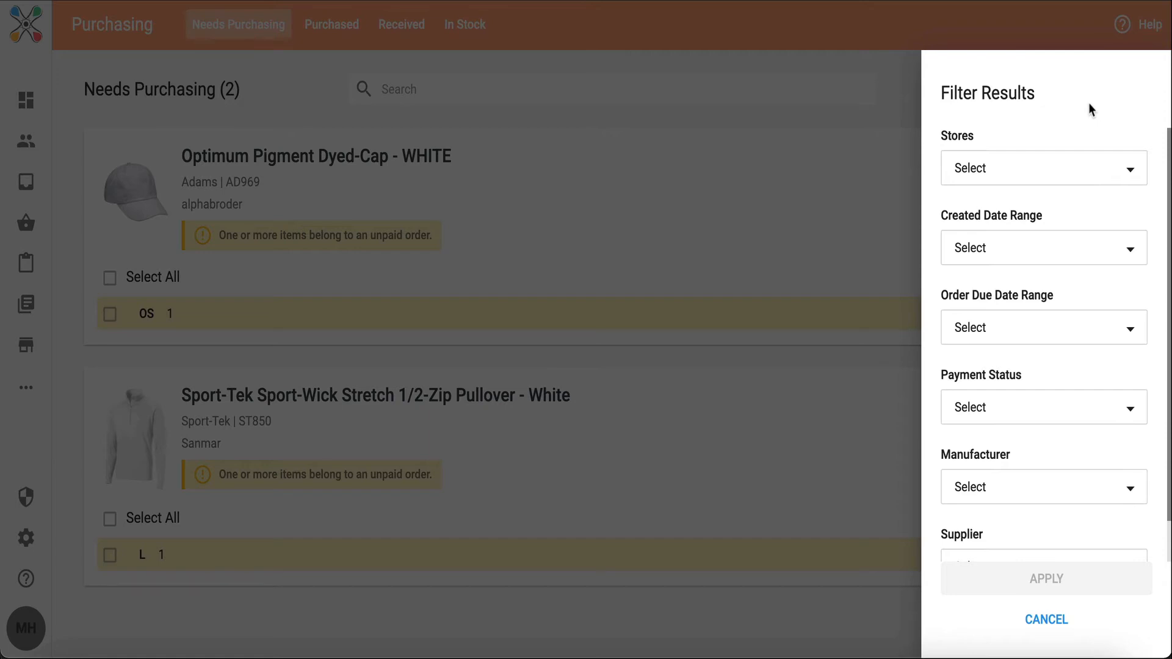
mouse_move(889, 93)
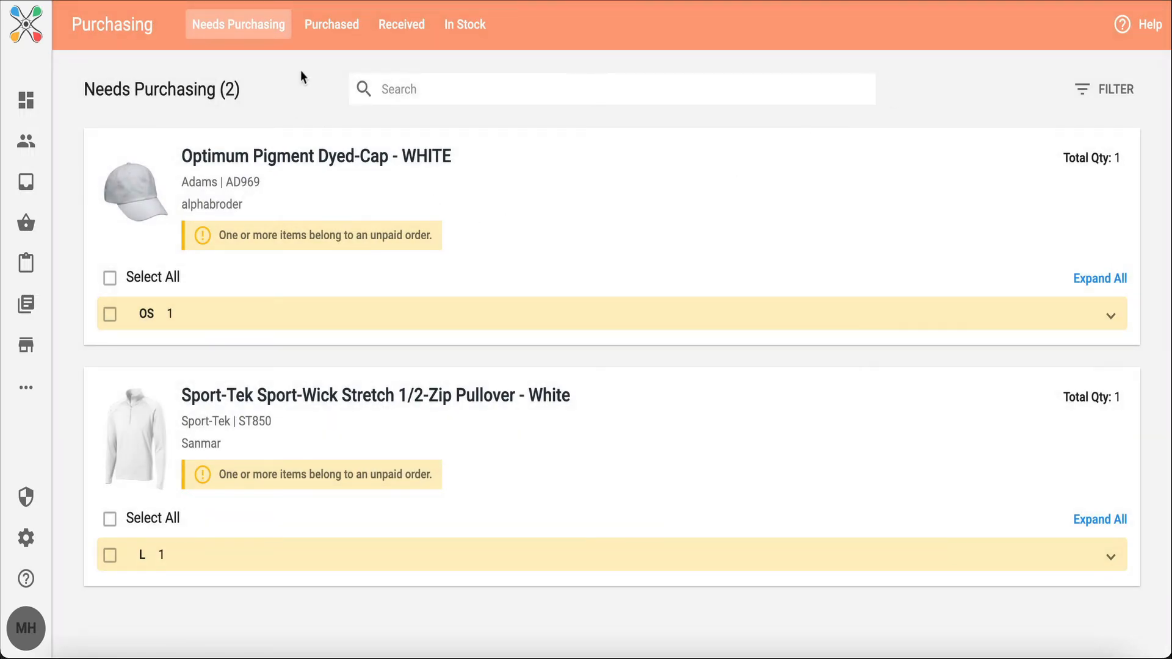
Switch to the Purchased list, showing PO-2100002 from S&S Activewear at the top
left_click(331, 24)
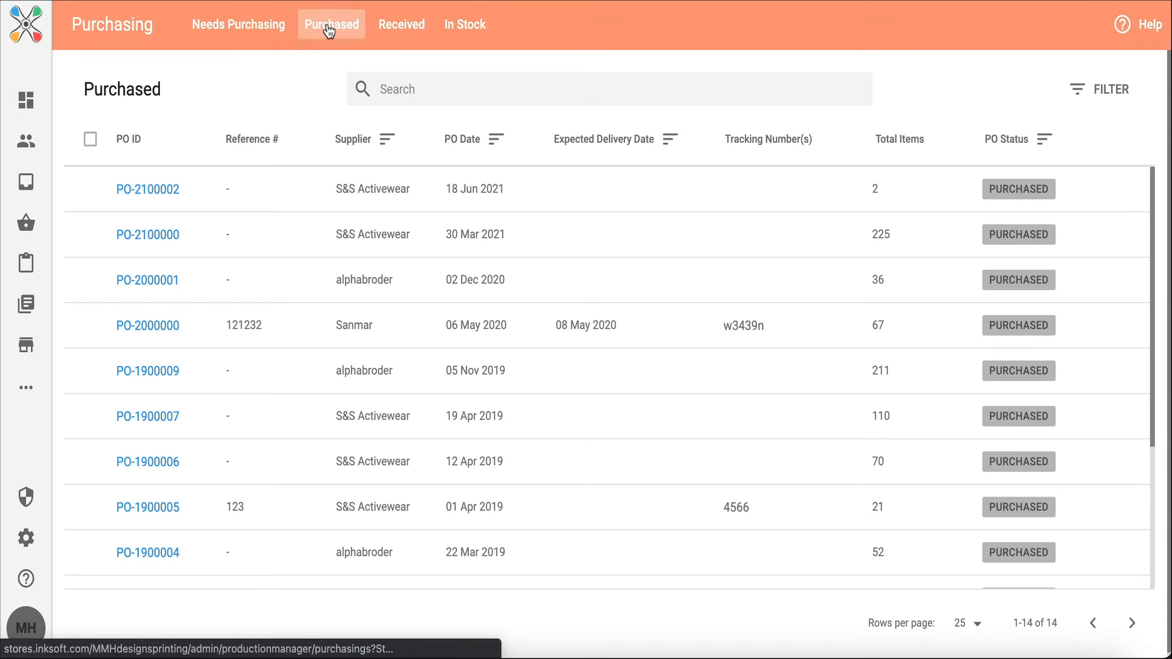
mouse_move(324, 155)
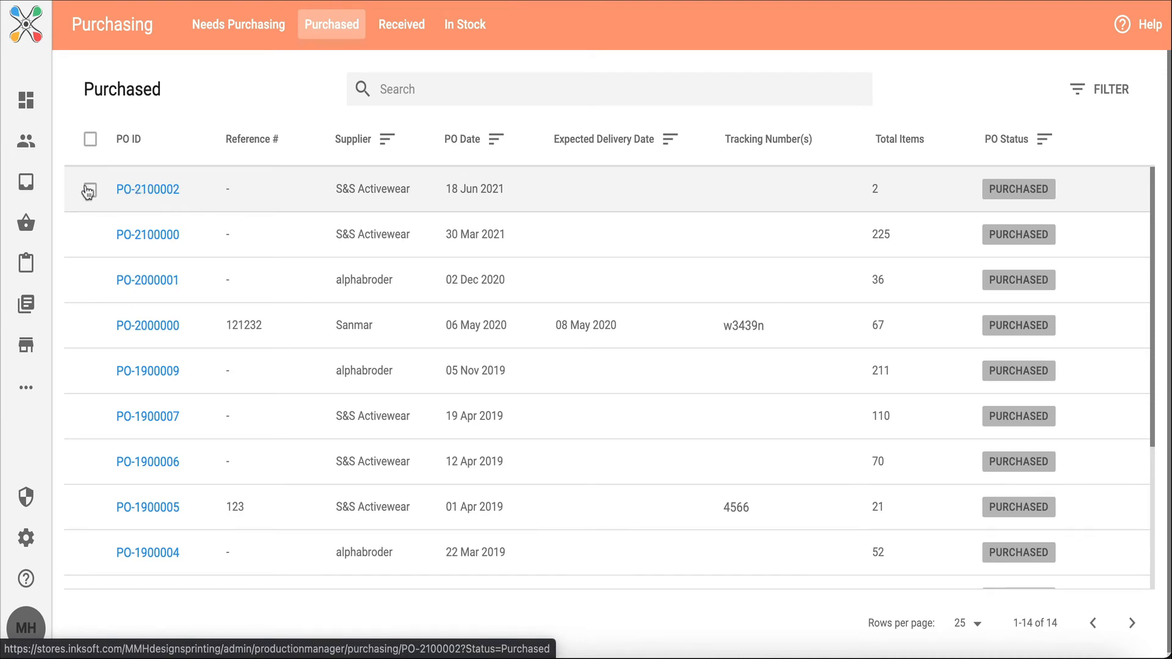
left_click(89, 188)
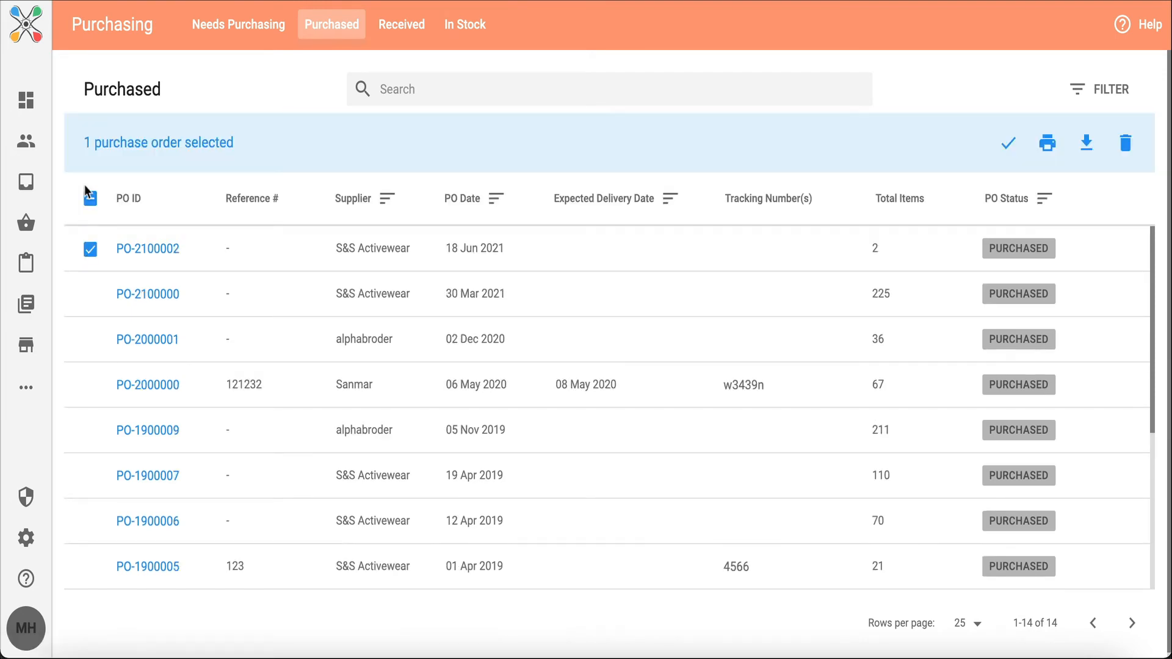
left_click(89, 198)
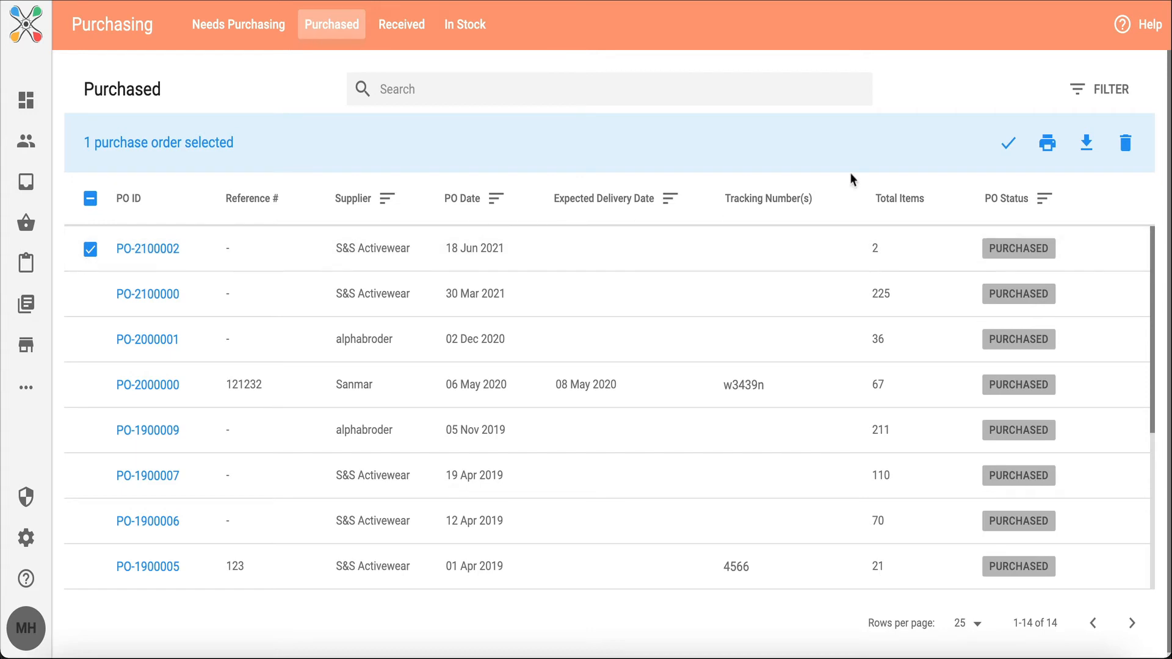
mouse_move(1009, 143)
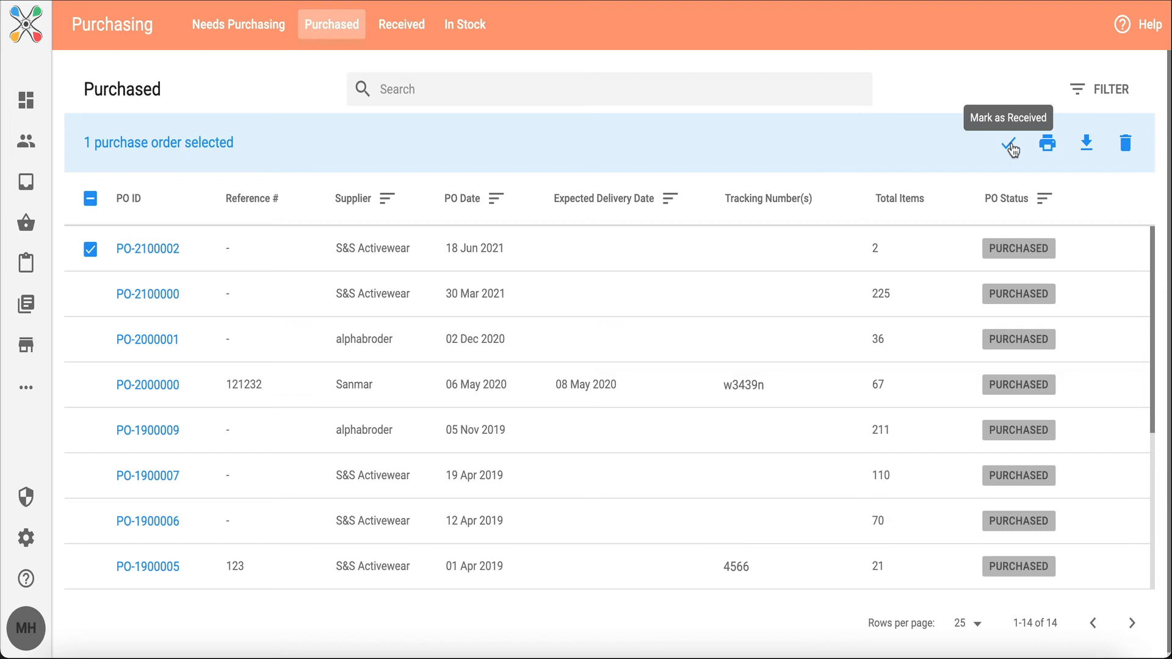
mouse_move(1048, 143)
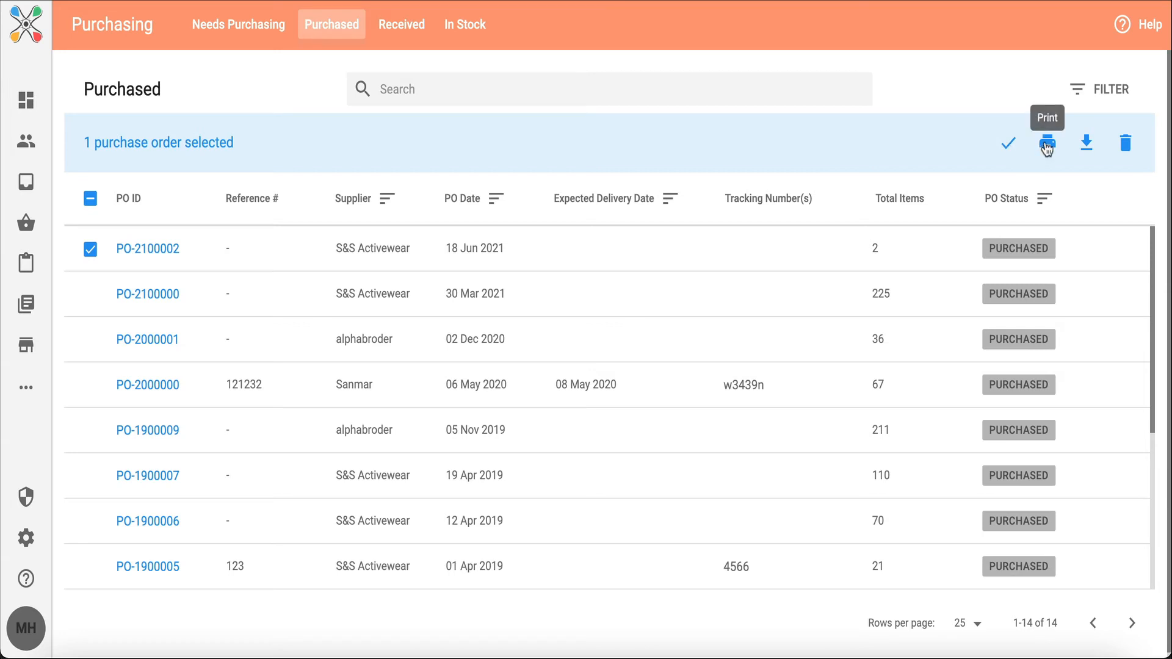
mouse_move(1086, 144)
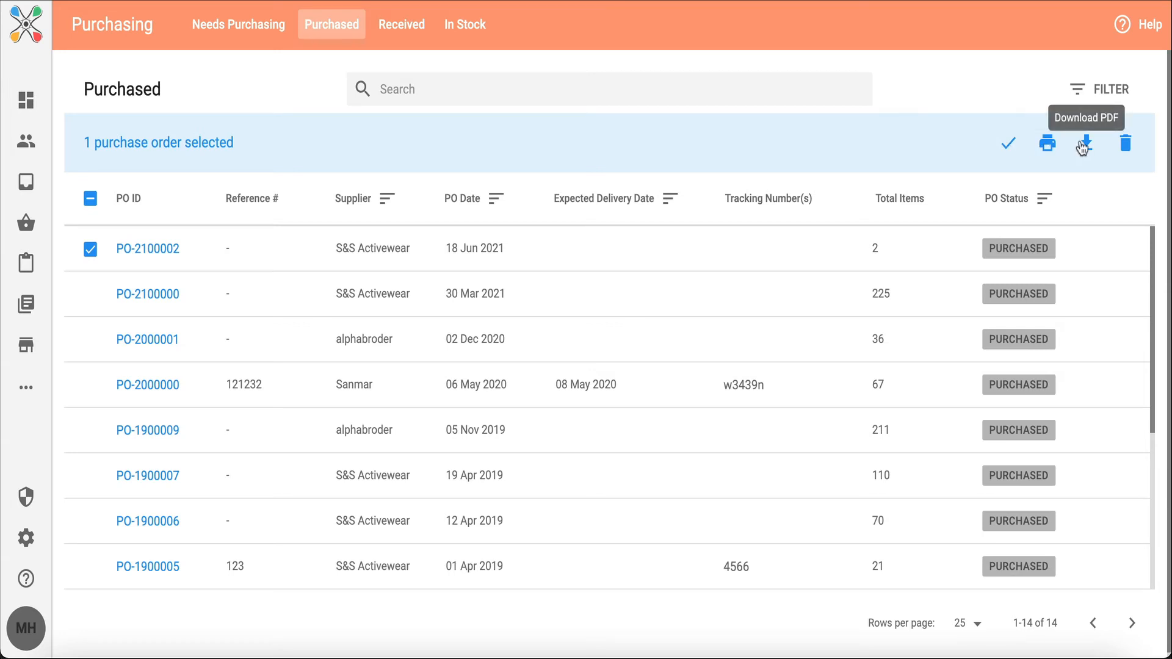
mouse_move(1126, 143)
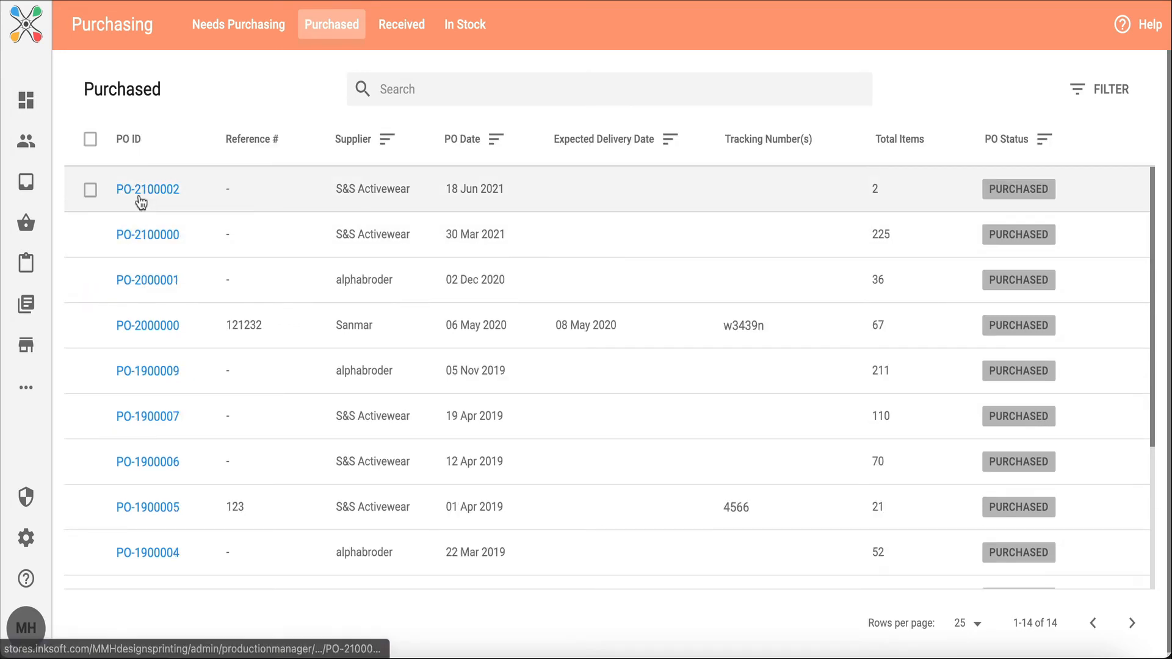
Open PO-2100002 and scroll to the raglan tee's size M row
left_click(147, 188)
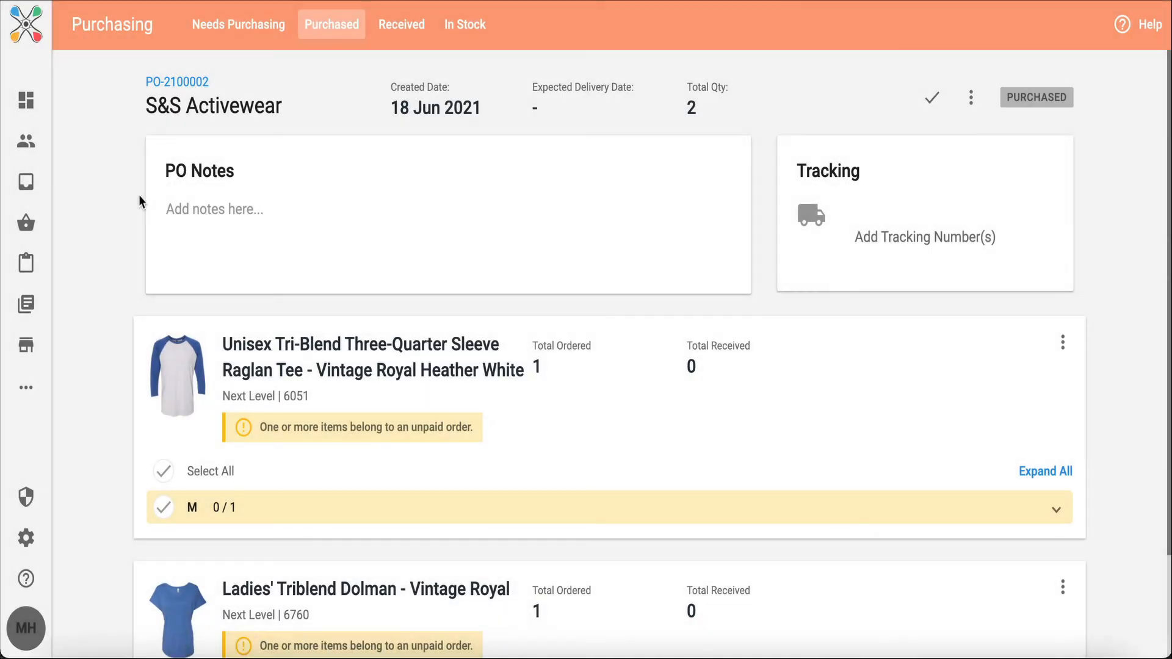
scroll("down", 3)
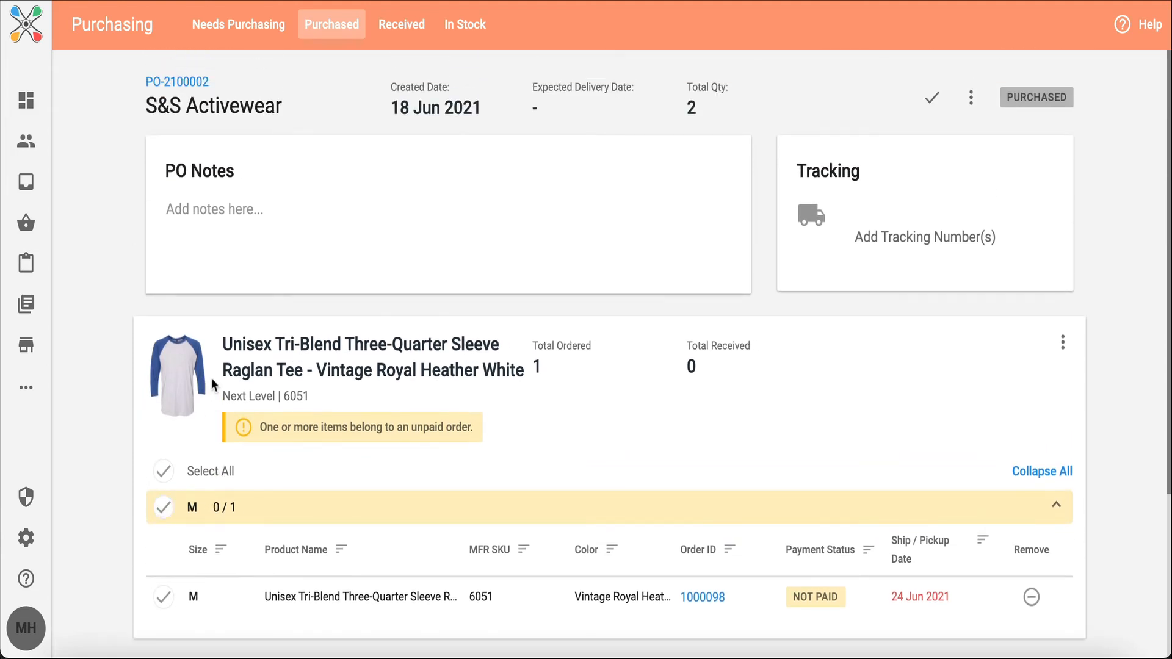
Mark the size M raglan tee received and scroll to the dolman item
scroll("down", 3)
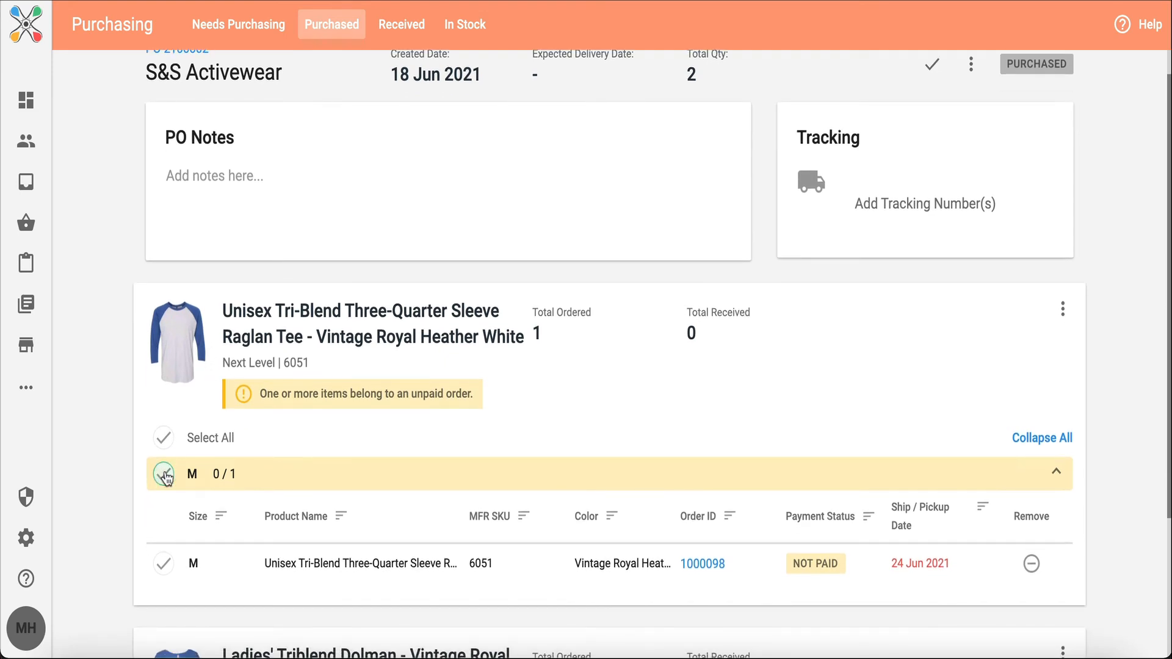
left_click(163, 477)
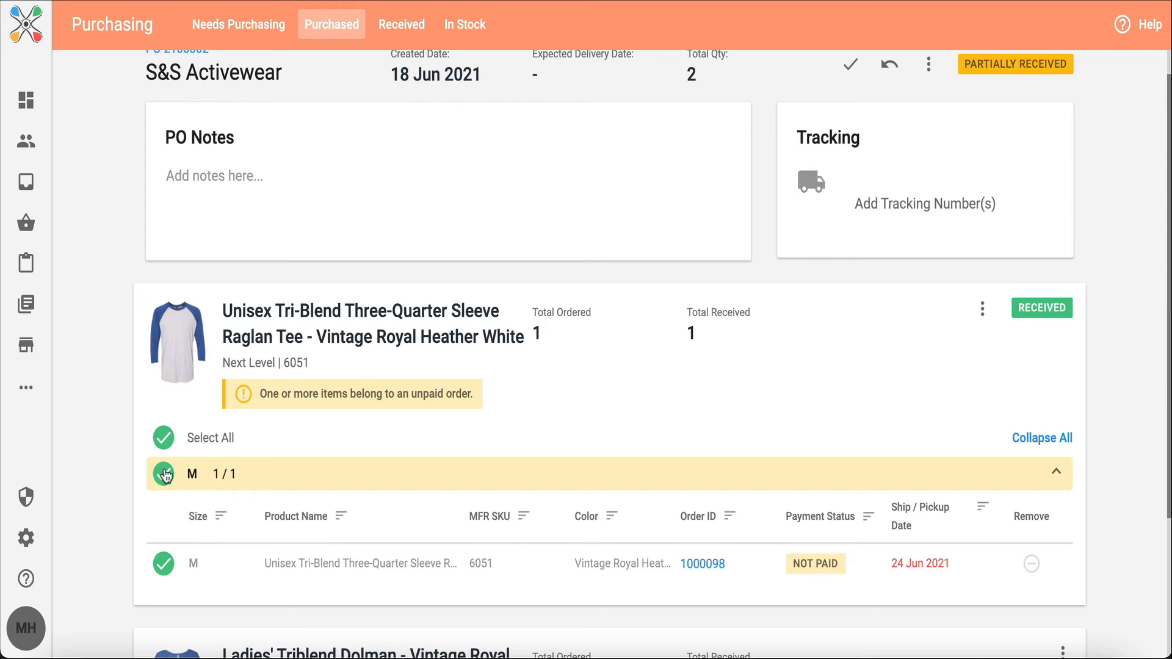
mouse_move(181, 360)
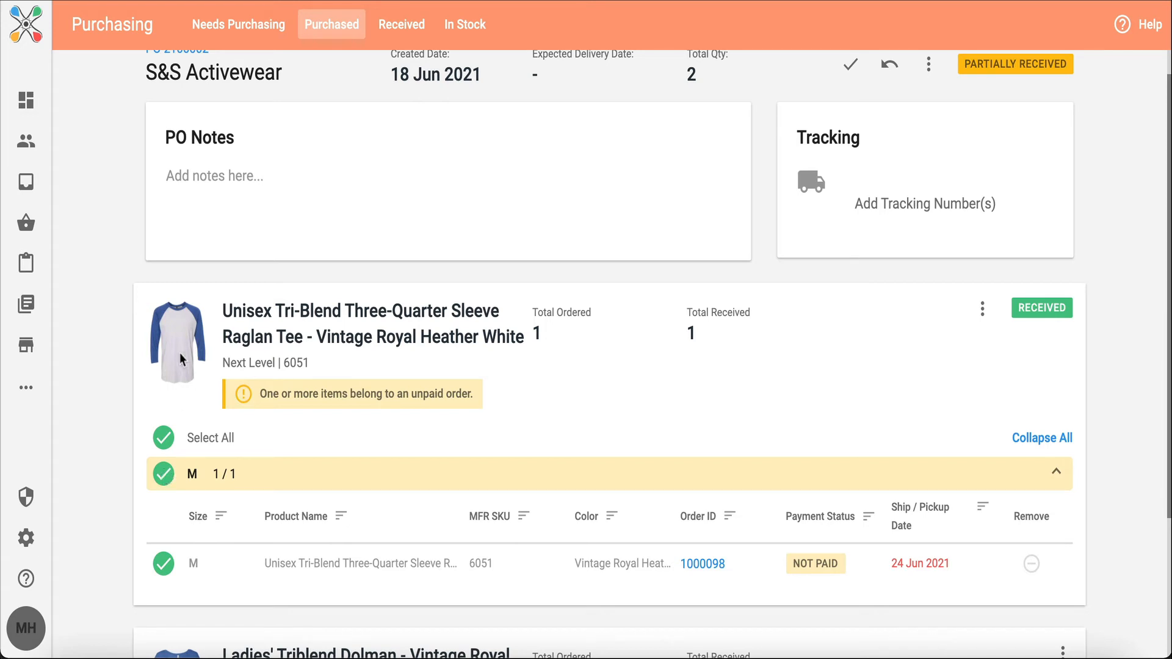
mouse_move(800, 362)
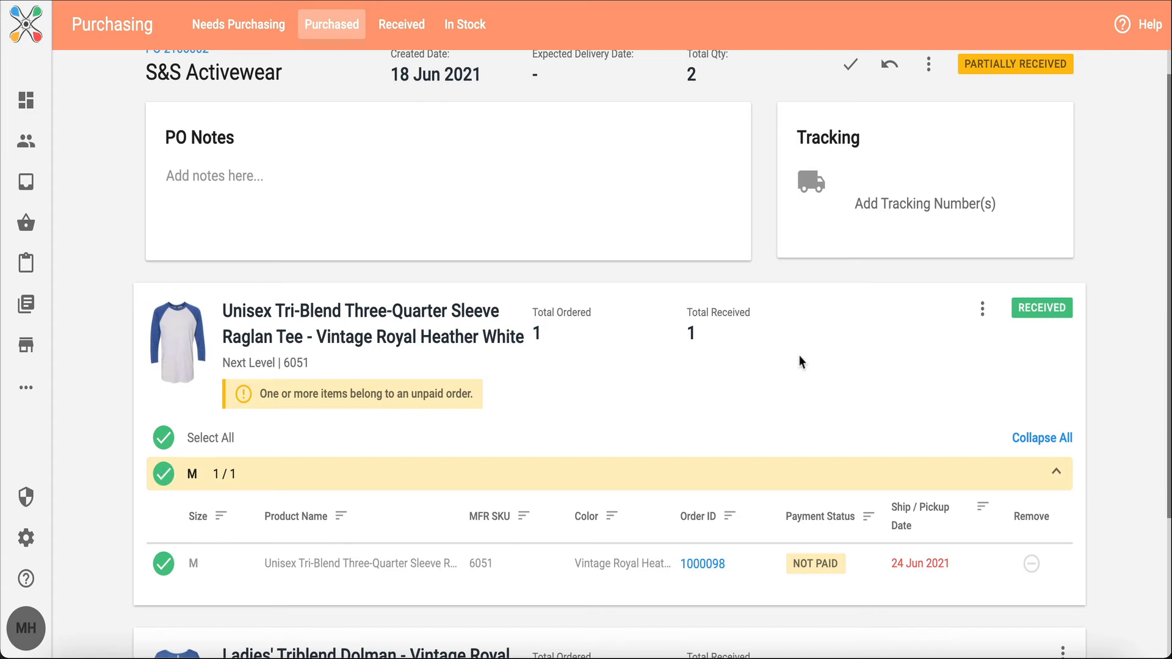
scroll("down", 3)
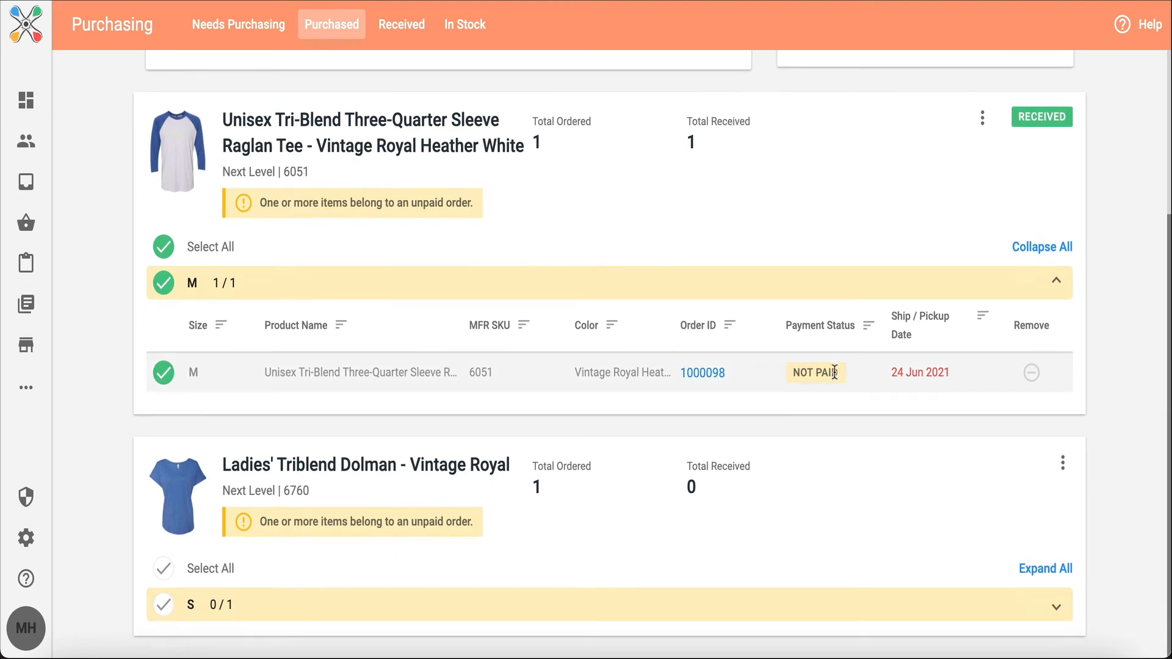
scroll("down", 3)
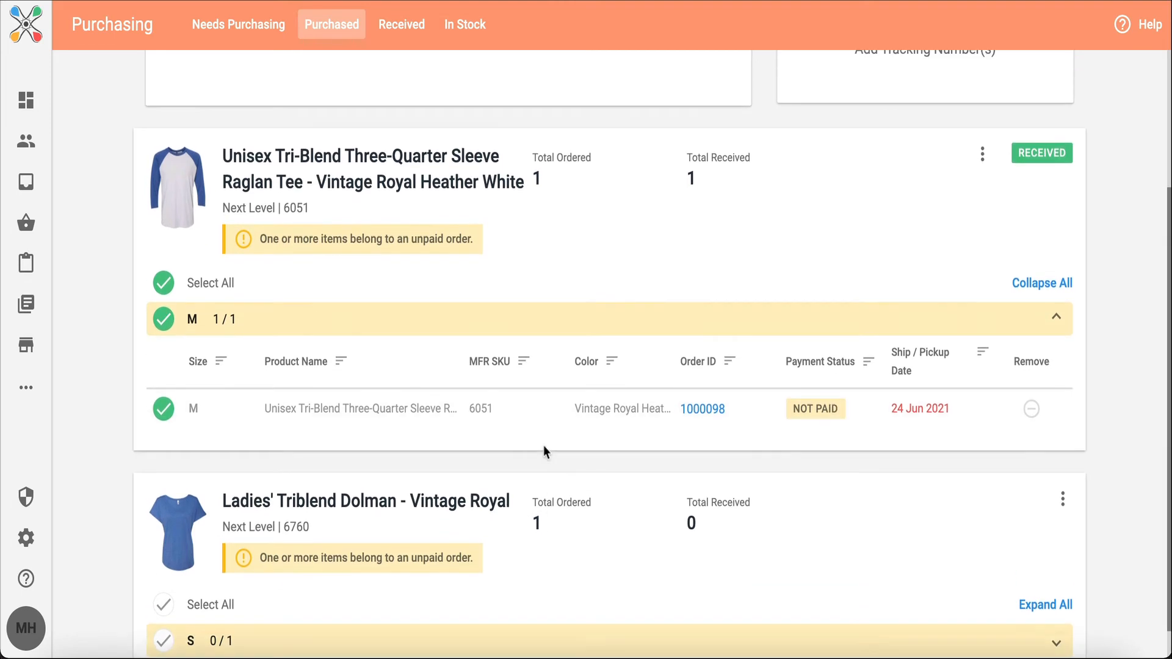
scroll("up", 3)
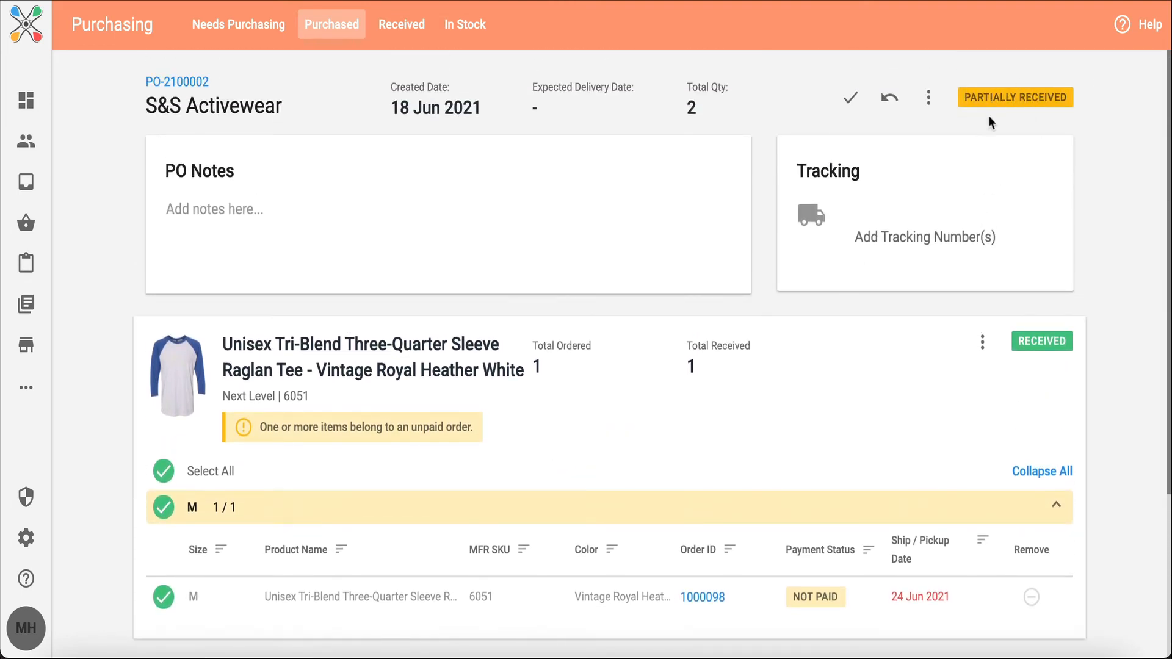
mouse_move(997, 124)
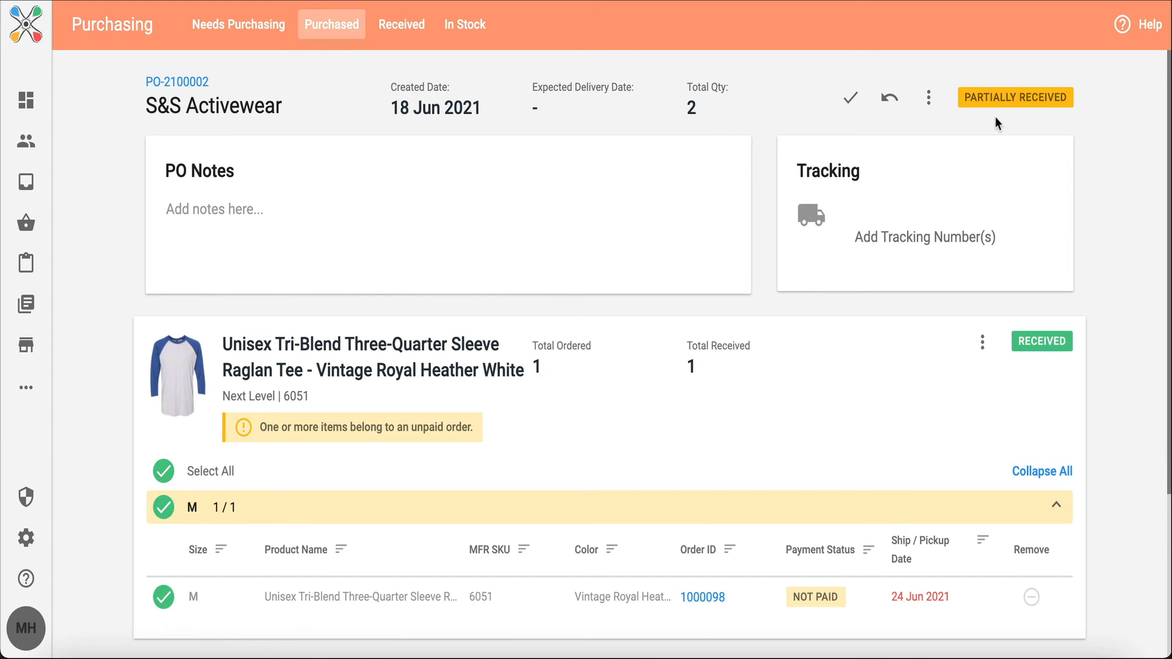
scroll("down", 3)
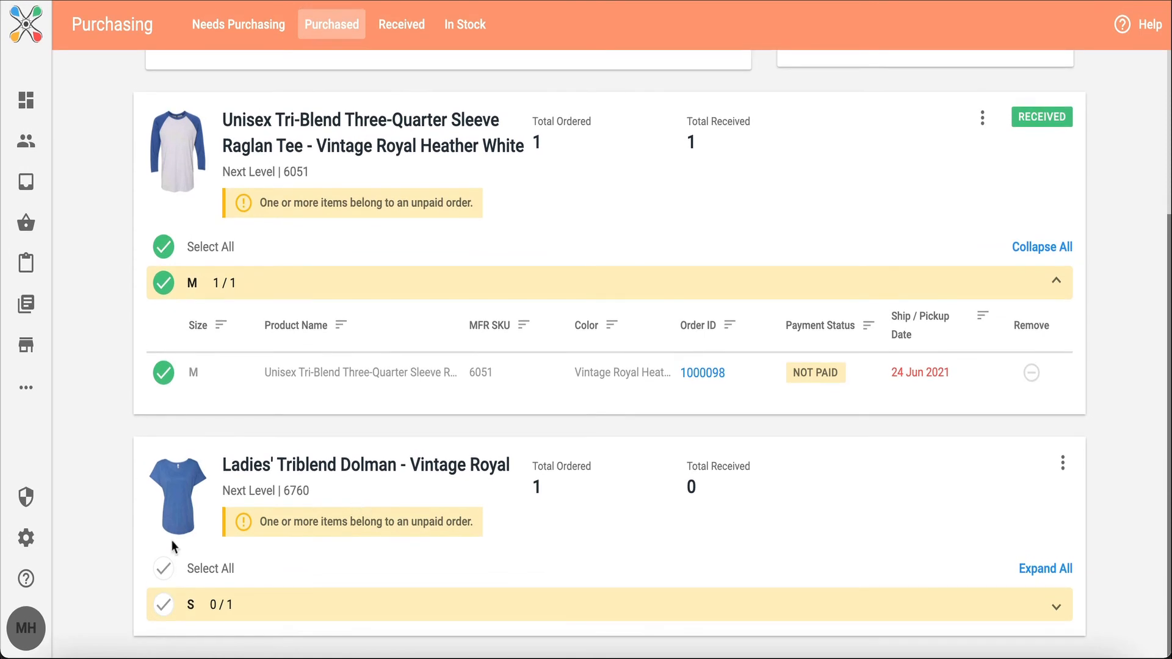
Receive the dolman item, then open PO-2100002 from the Received list as a PDF
left_click(400, 24)
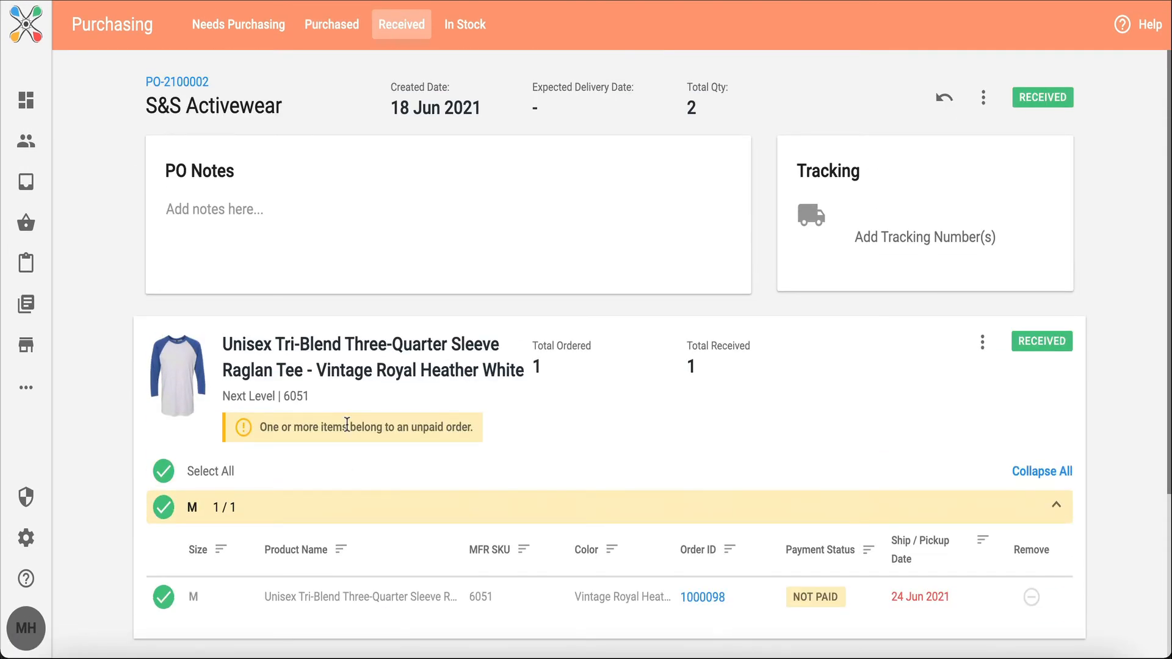
mouse_move(401, 24)
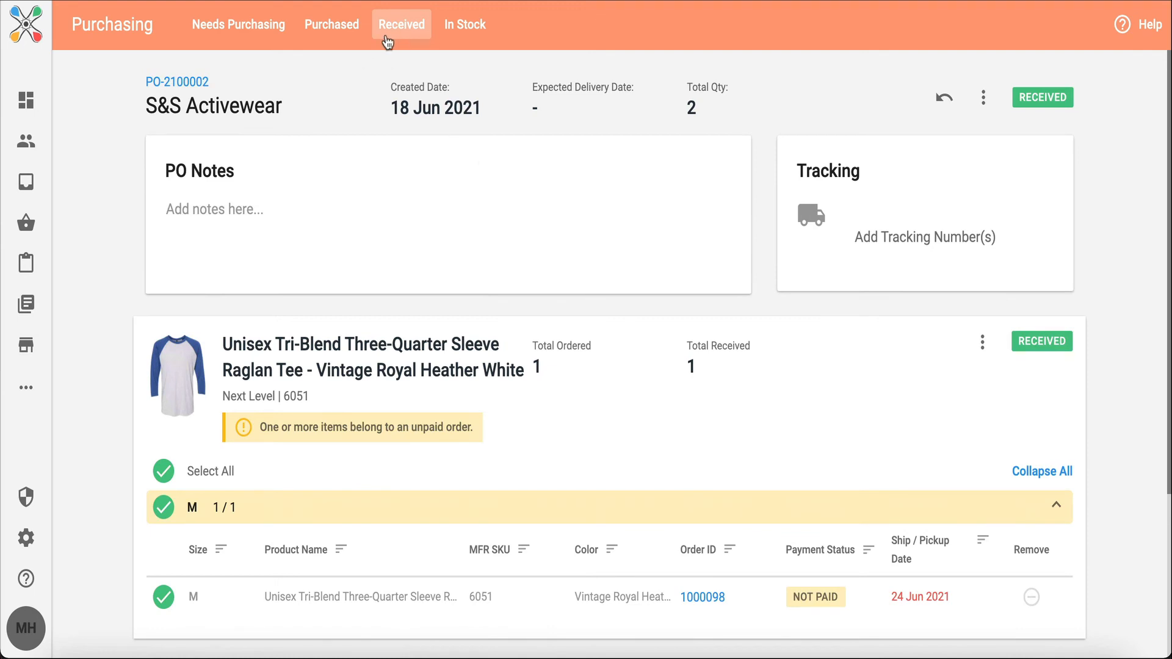
mouse_move(331, 23)
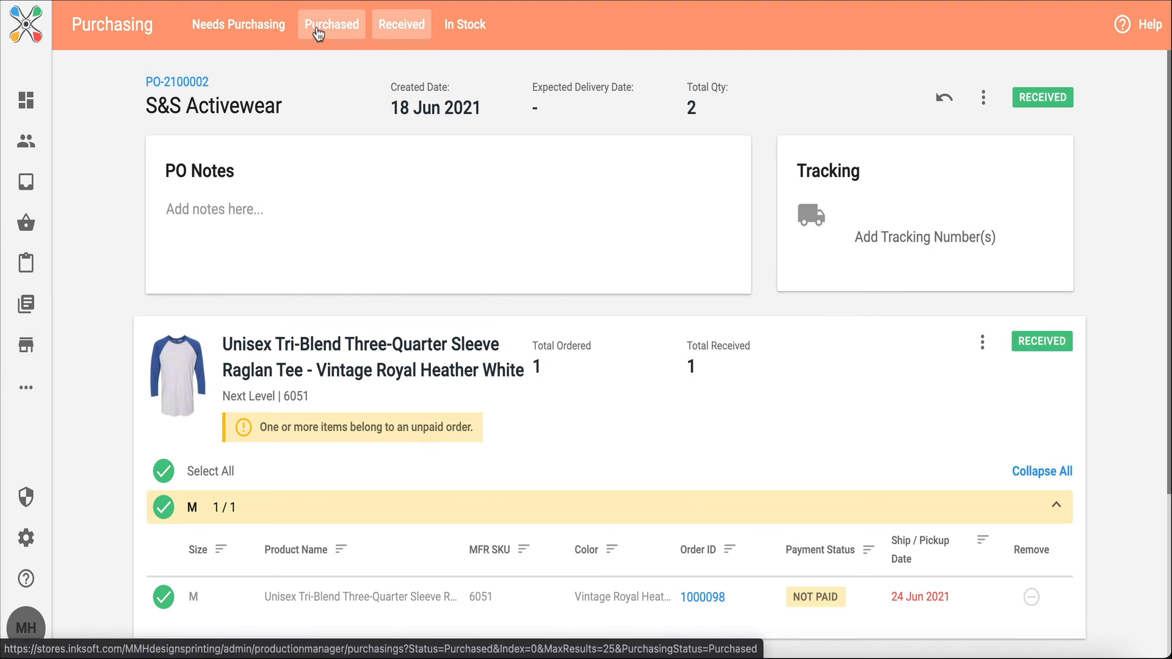
left_click(402, 25)
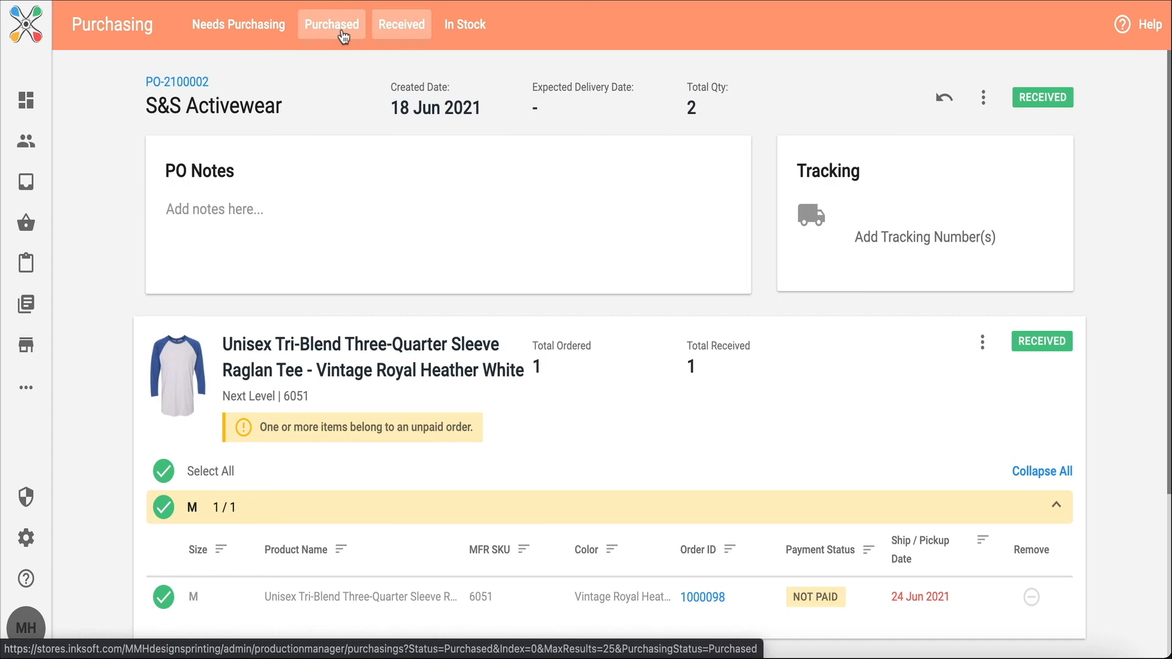
left_click(401, 24)
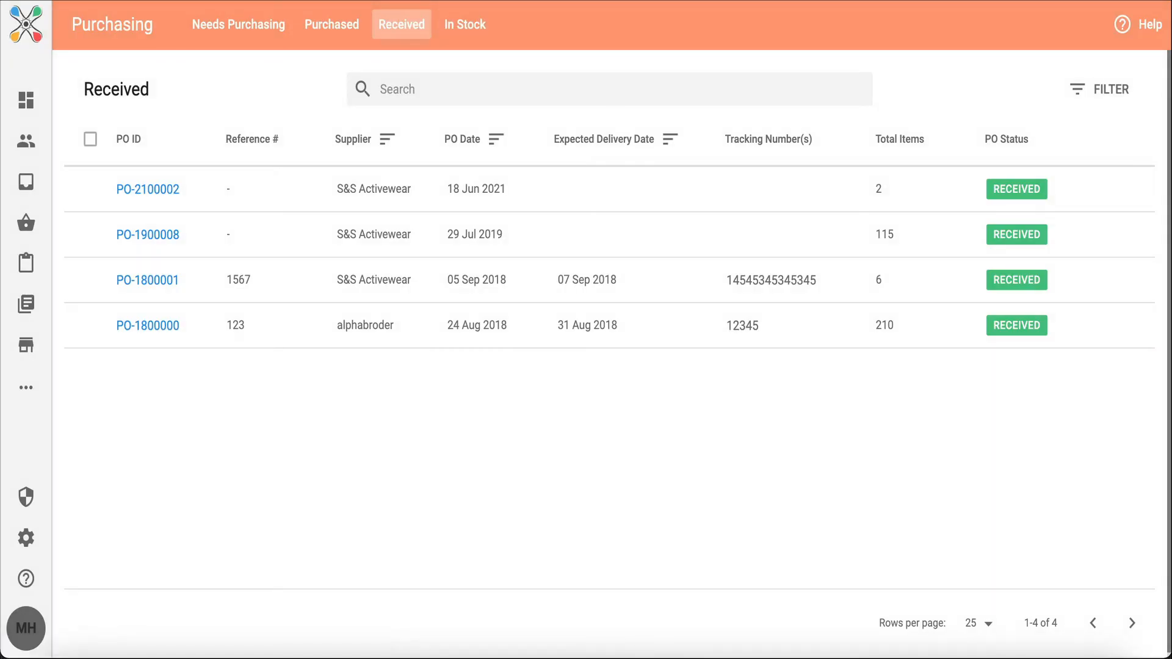
left_click(148, 189)
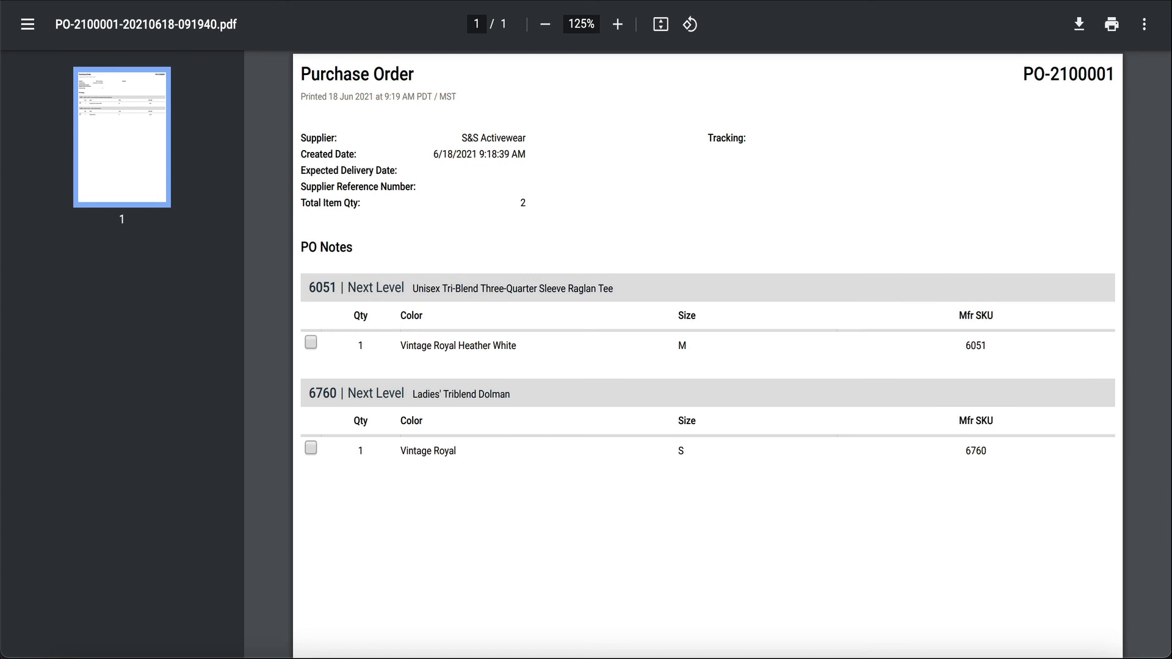
mouse_move(844, 209)
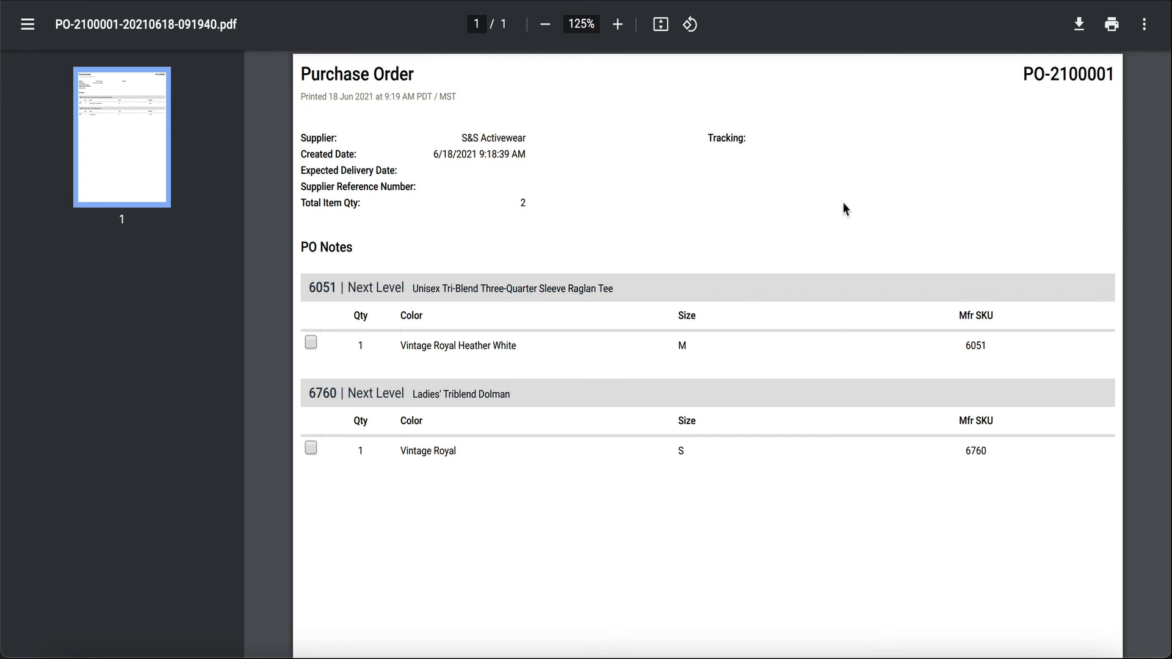
mouse_move(619, 50)
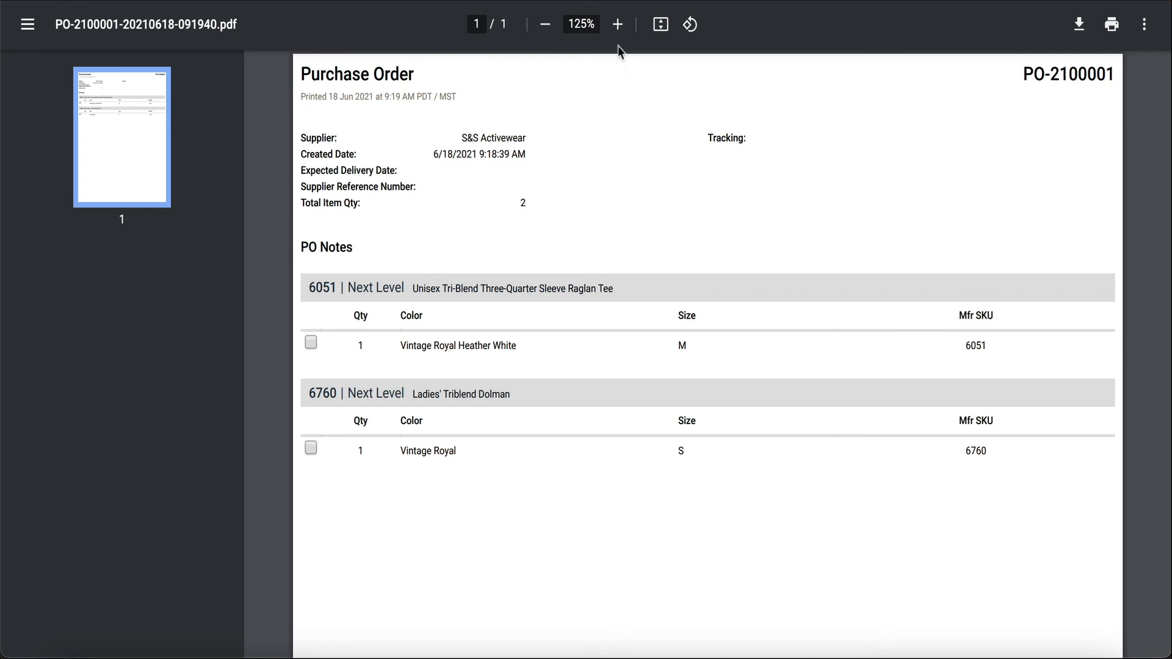